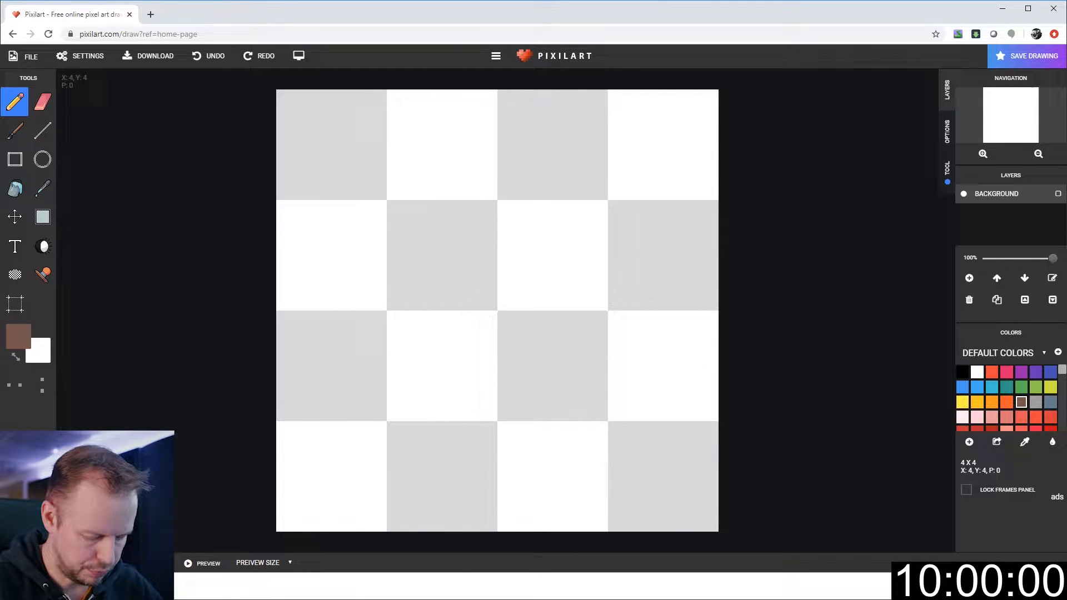
- Paint the top-left pixel black, then add the next colour to the palette
left_click(963, 372)
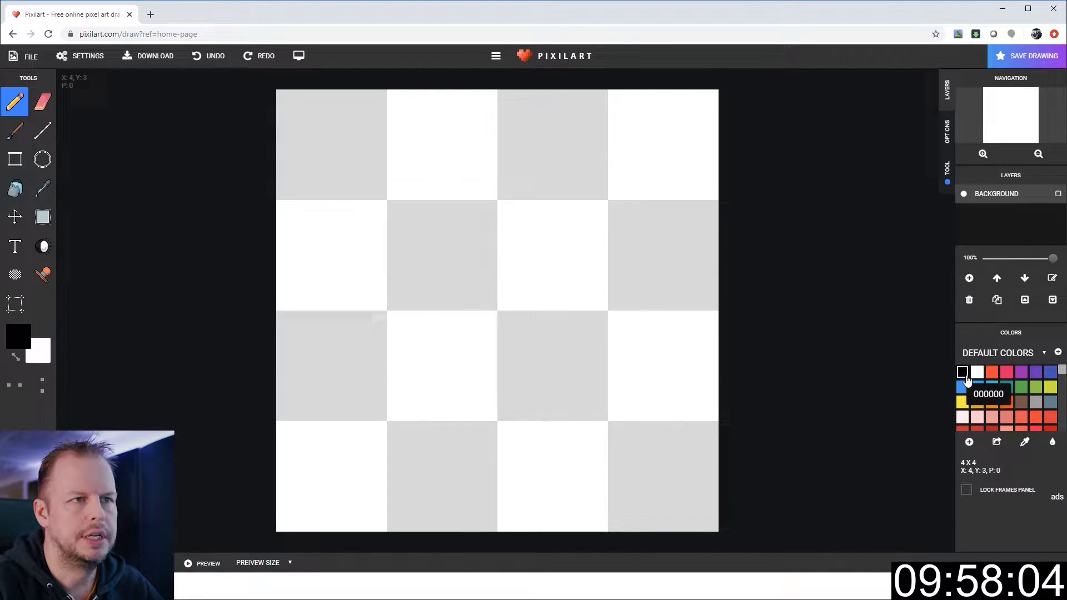
left_click(331, 146)
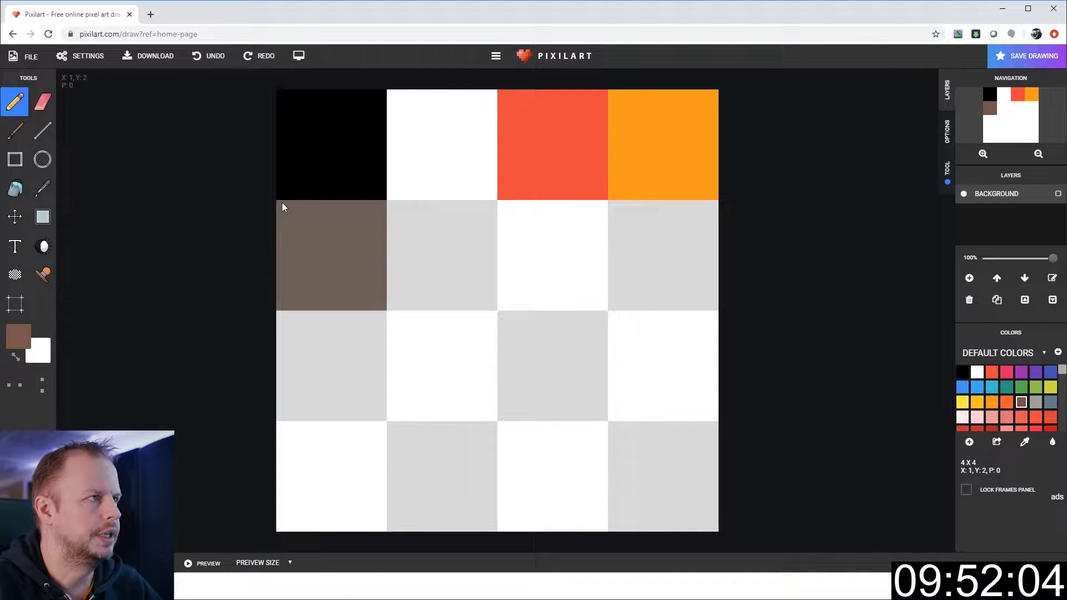
left_click(155, 56)
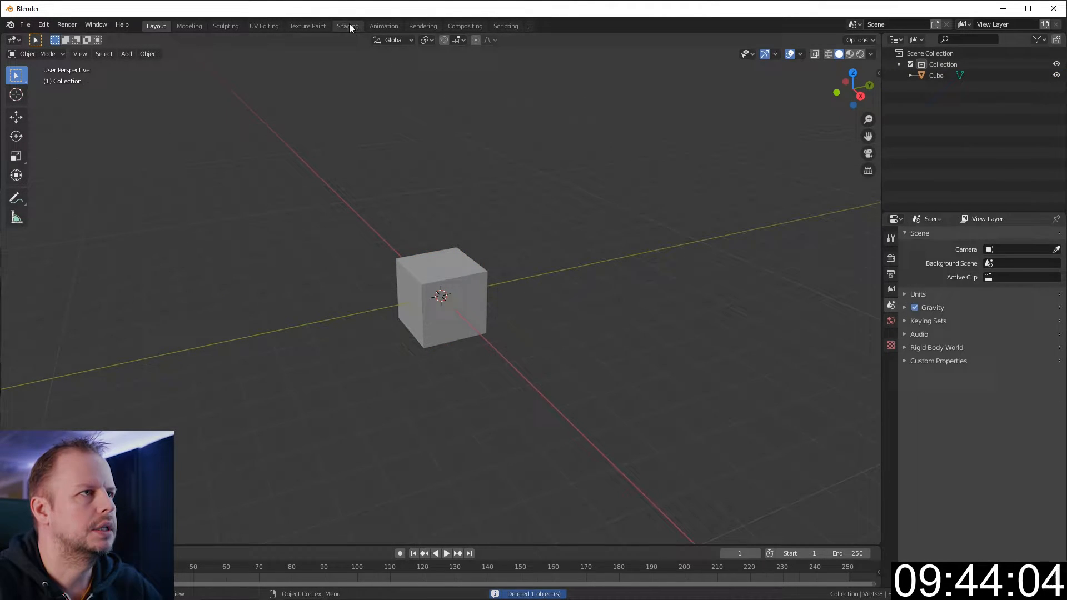
- Connect the palette image to the cube's Base Color, then return to UV Editing
left_click(347, 25)
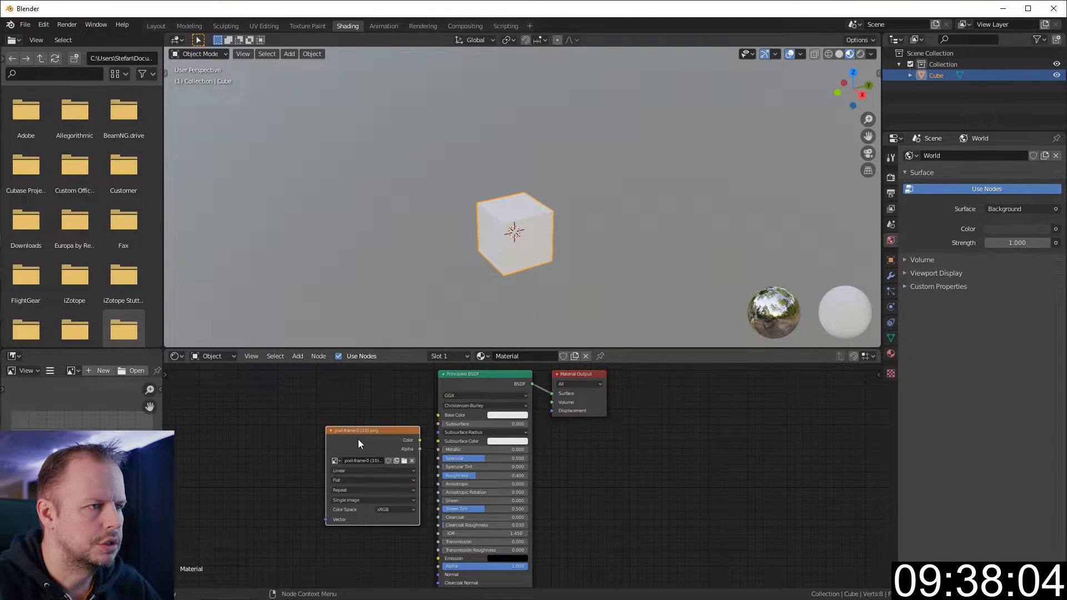
left_click(372, 471)
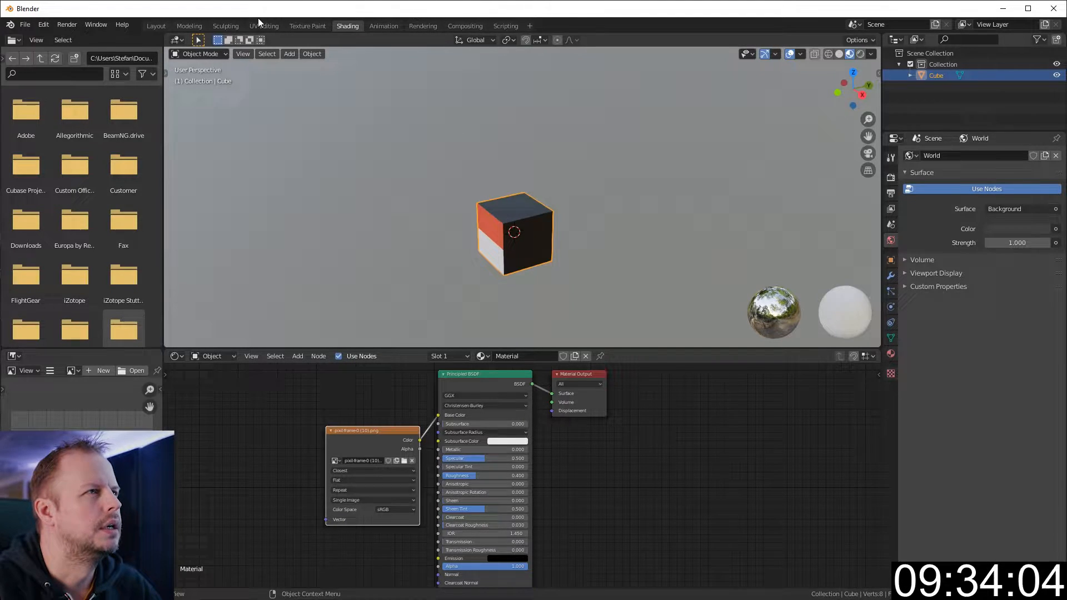
left_click(264, 25)
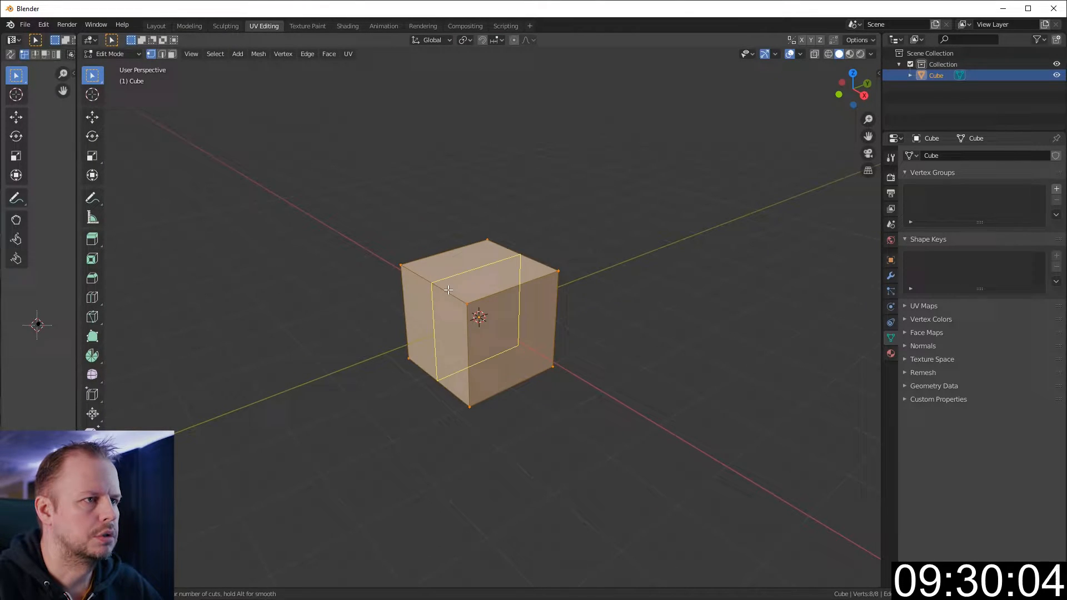
- Delete half the cube's vertices and add an X-axis Mirror modifier with Clipping
key("X")
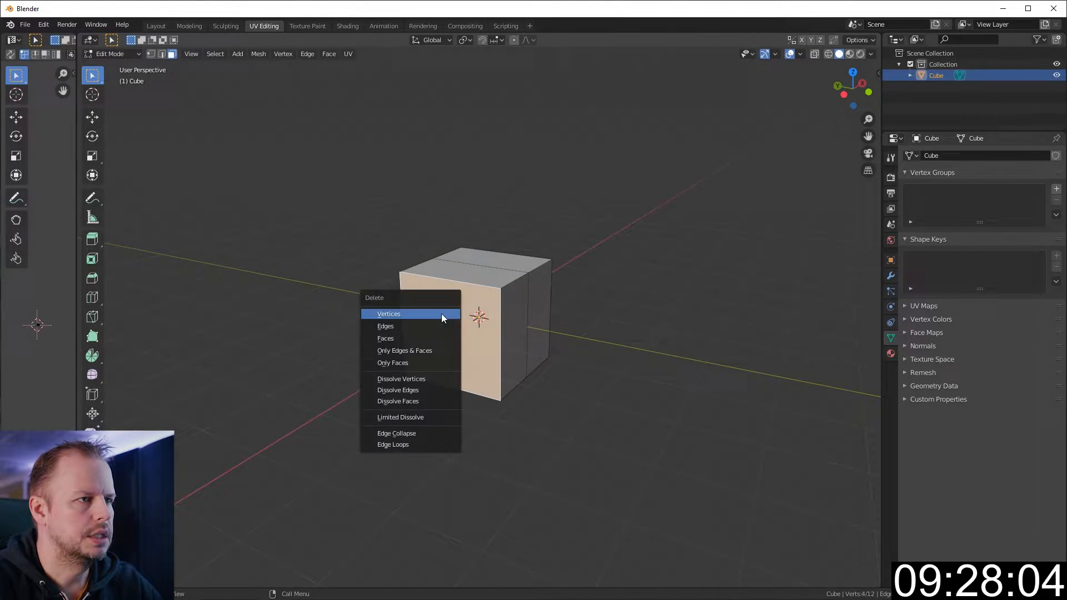
left_click(389, 314)
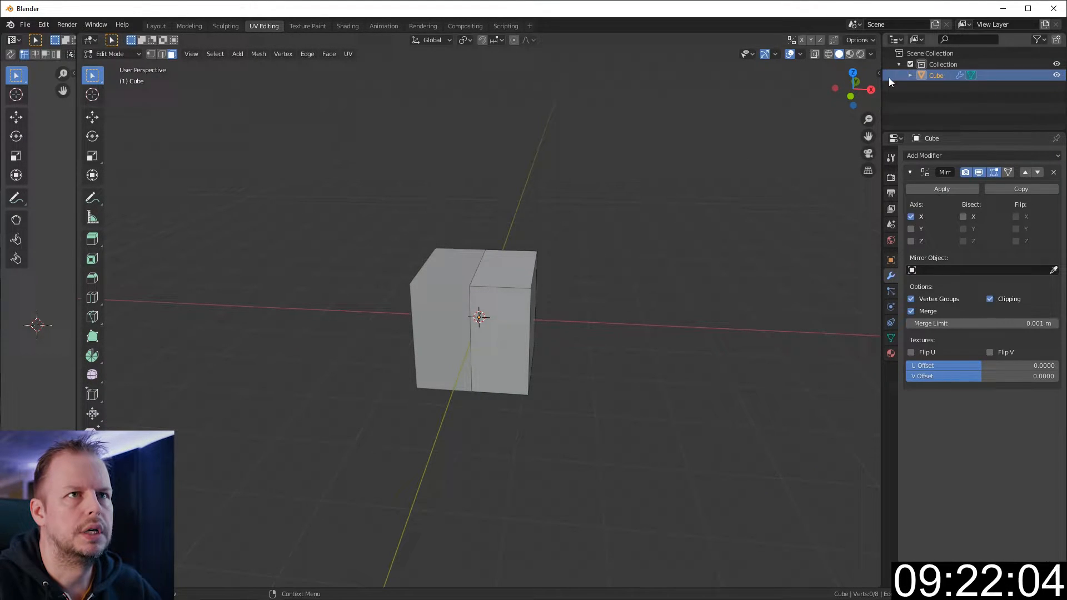
left_click(872, 54)
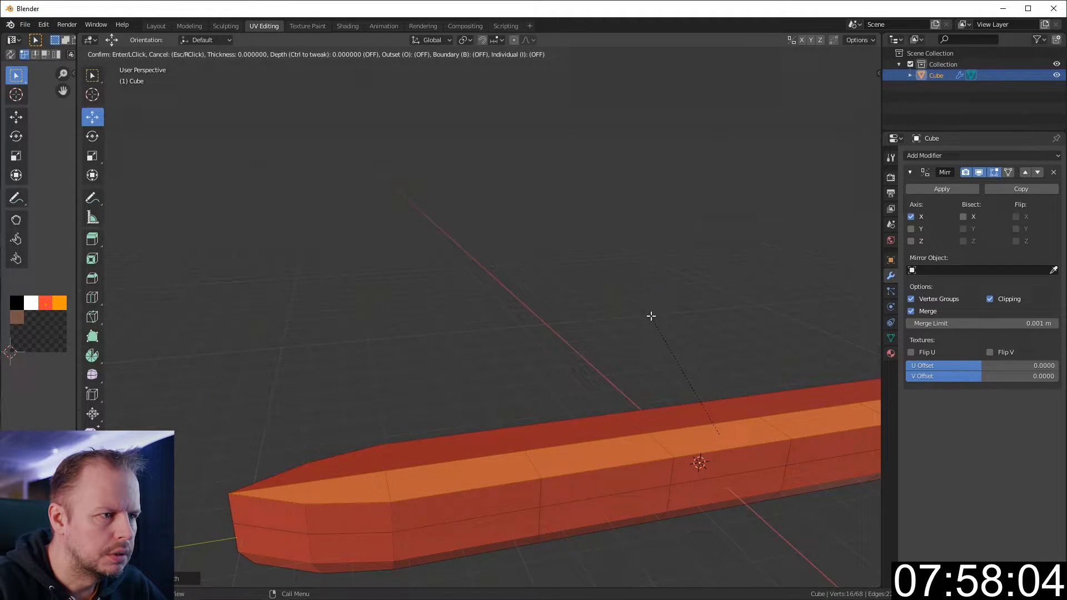
mouse_move(756, 332)
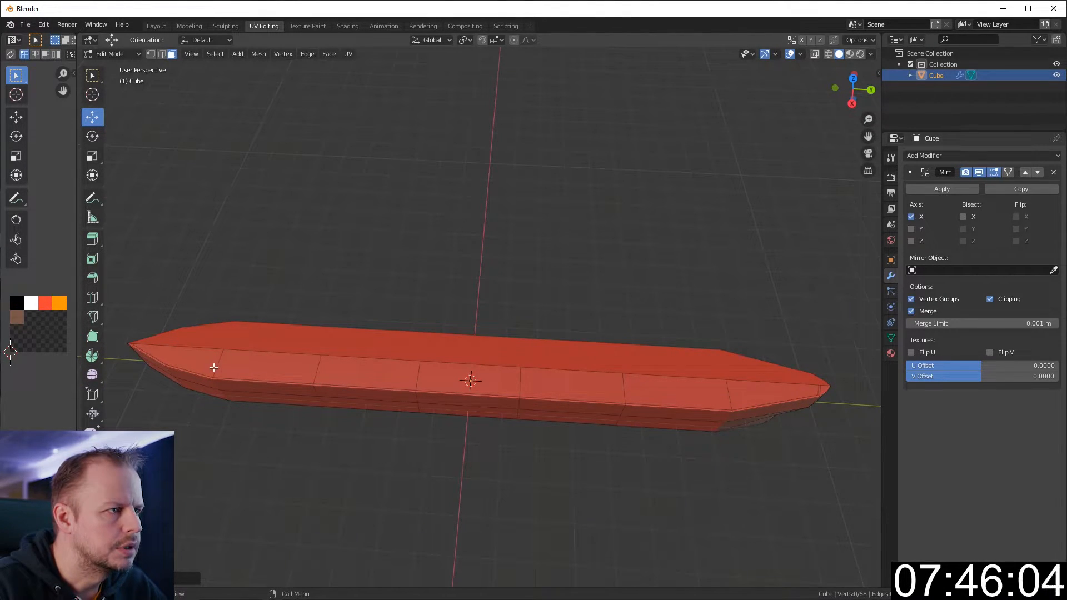
- Select the hull's top faces for insetting and sinking the deck
left_click(764, 398)
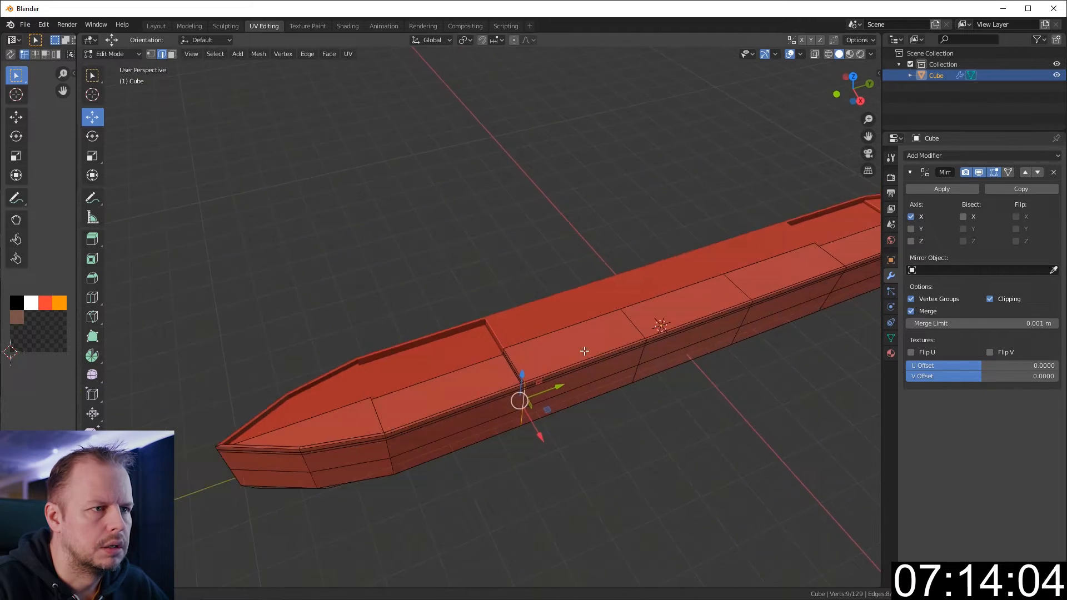
- Zoom in and select the deck faces on one side of the step edge
scroll("up", 3)
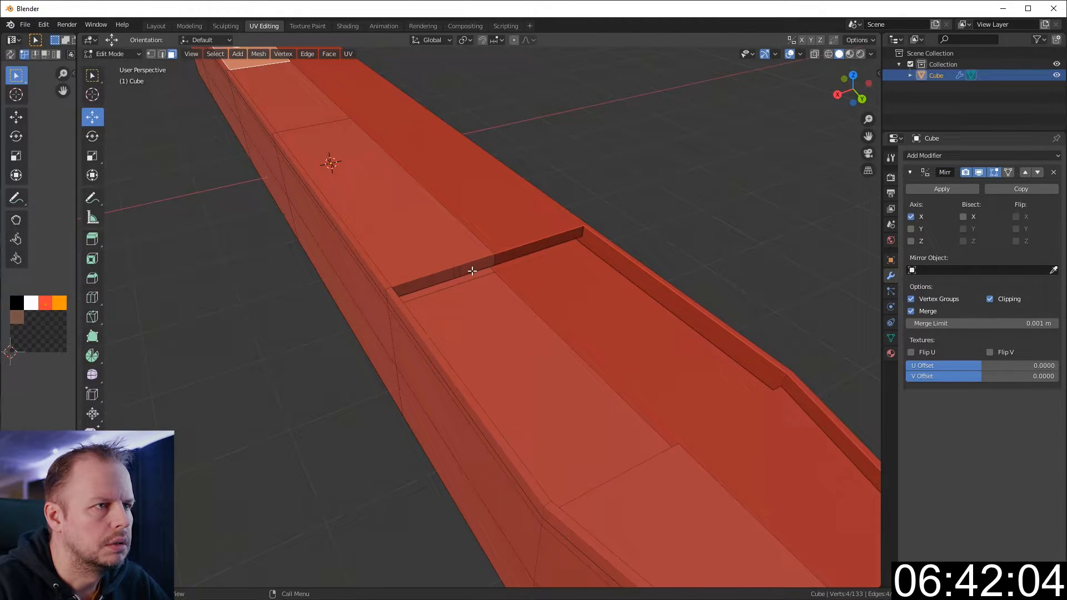
left_click(471, 271)
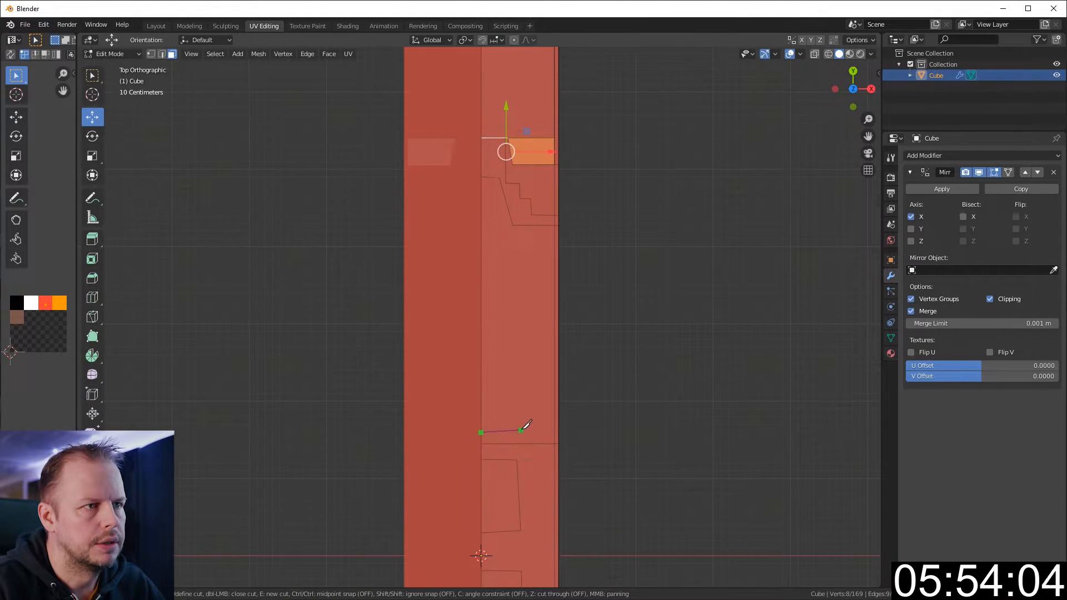
- Place the next knife-cut point outlining the superstructure on the deck
left_click(491, 247)
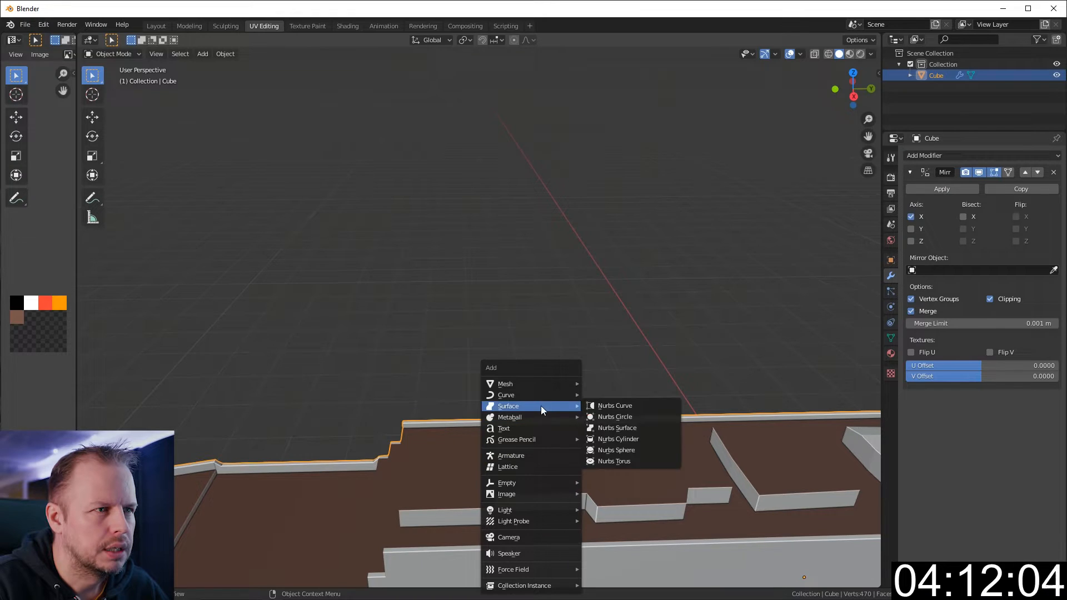
- Add a cylinder for the first chimney and scale it tall and narrow
left_click(618, 439)
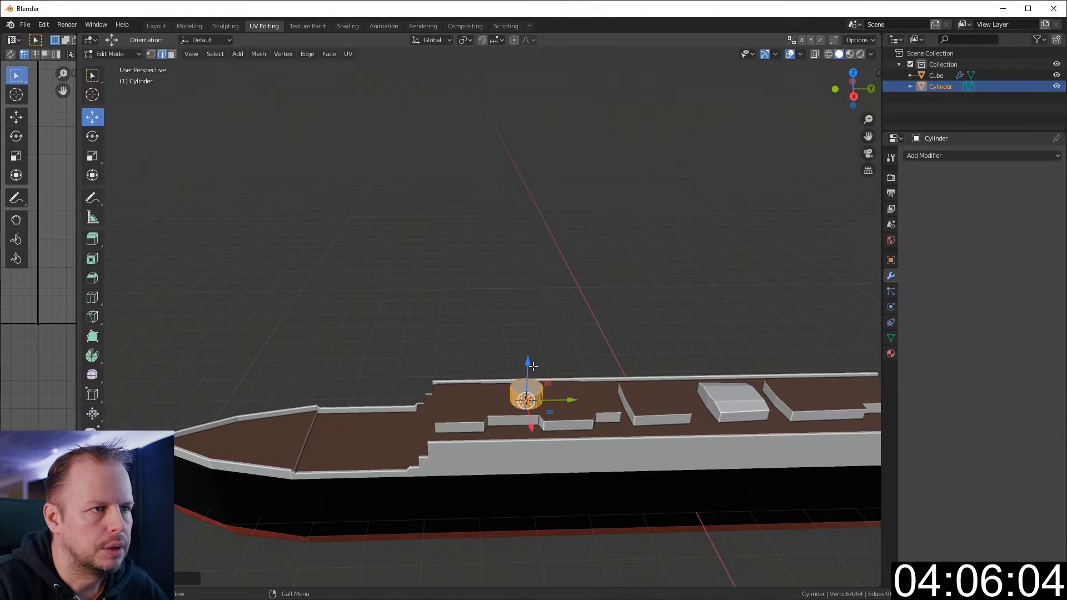
key("s")
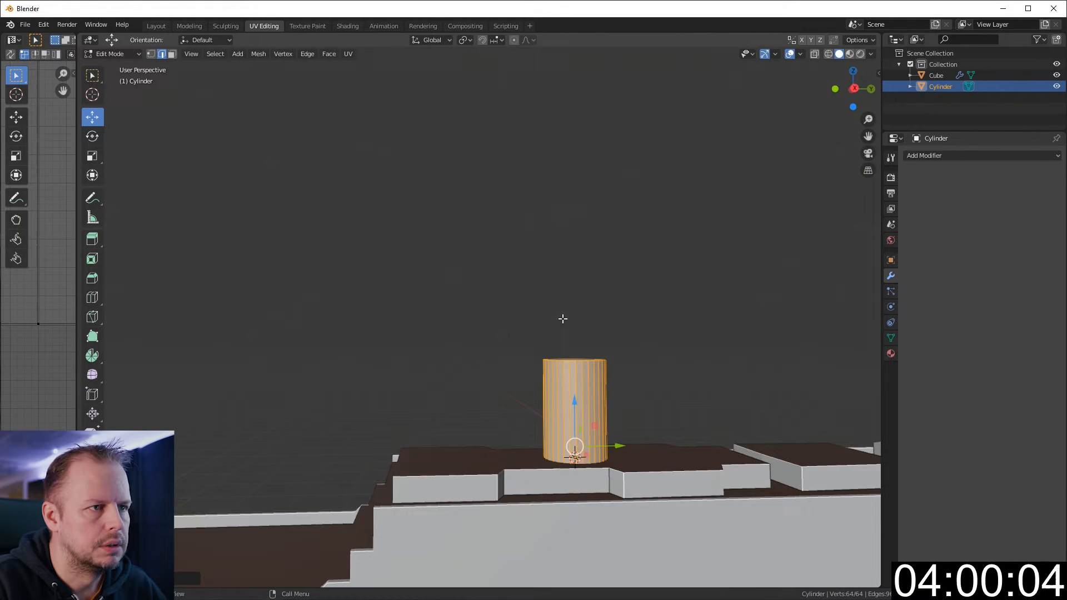
key("s")
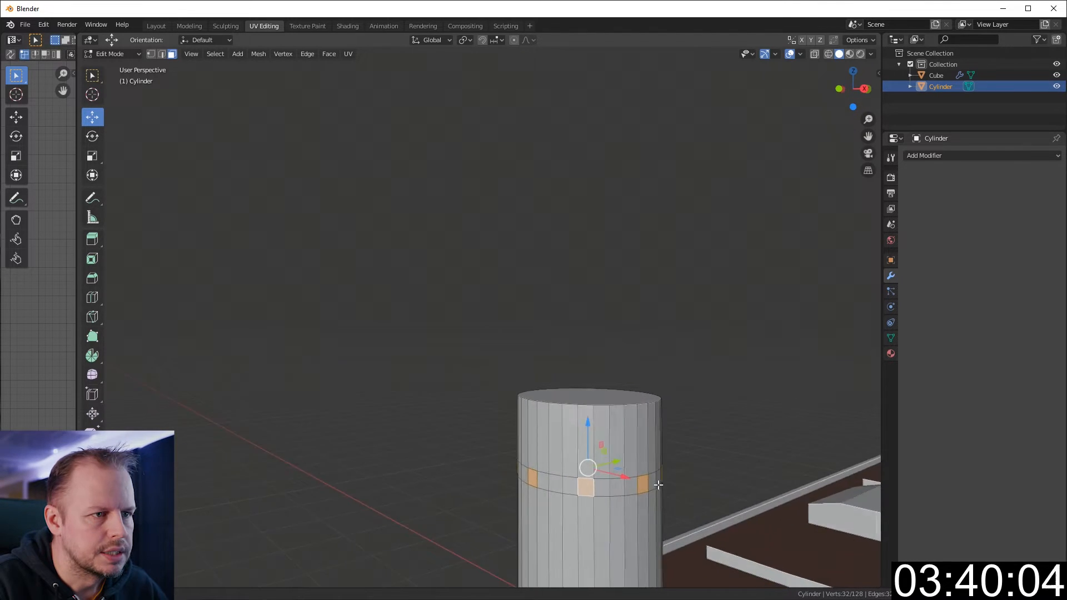
- Extrude thin slanted struts from a loop cut around the funnel's middle
left_click(464, 40)
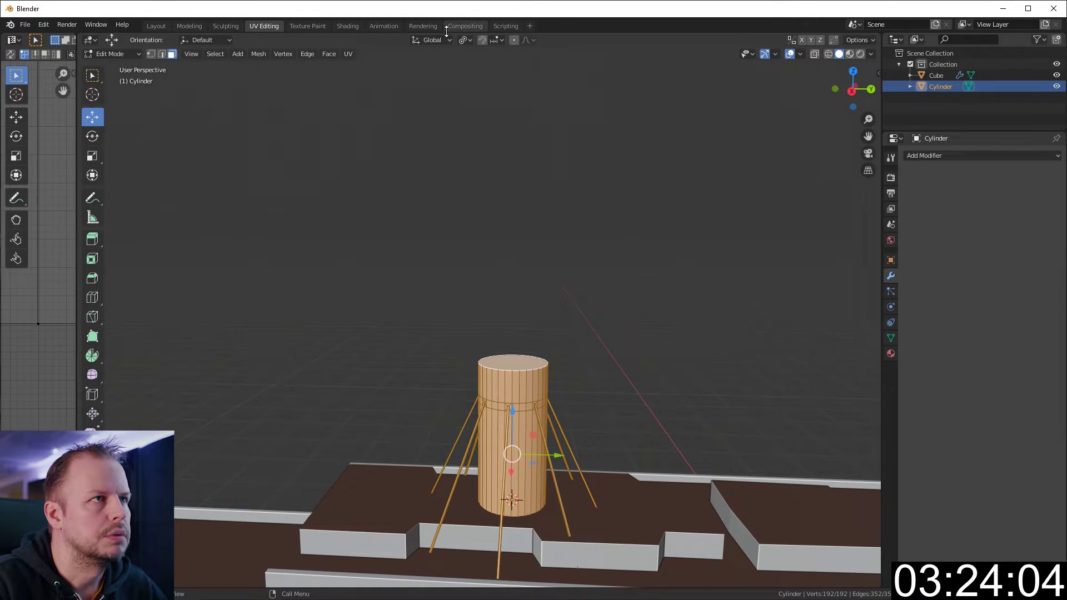
- Assign the existing 'Material' to the chimney, then return to UV Editing
left_click(348, 27)
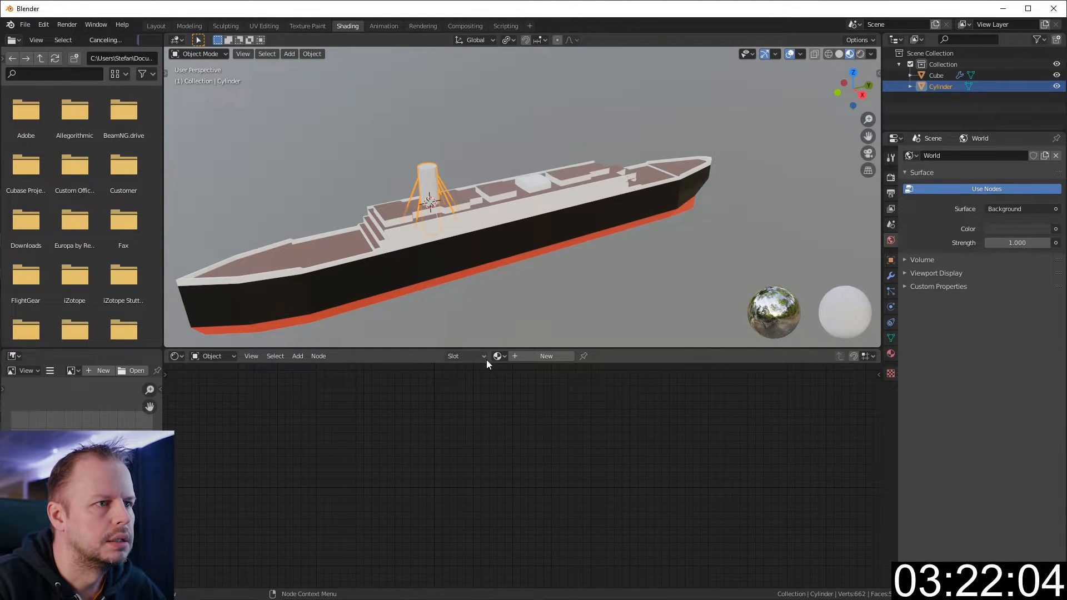
left_click(497, 356)
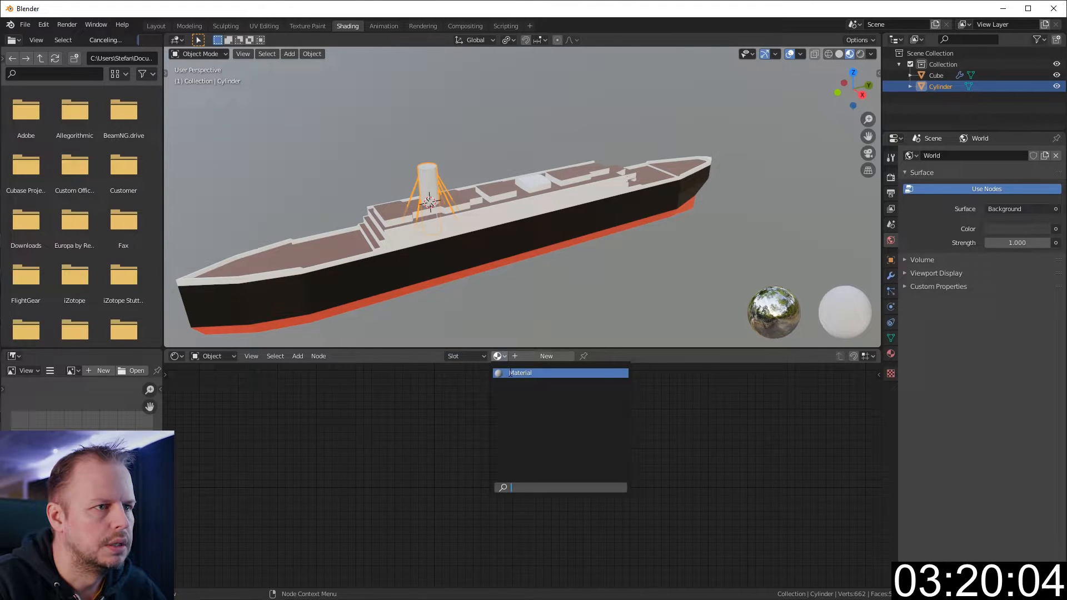
left_click(264, 25)
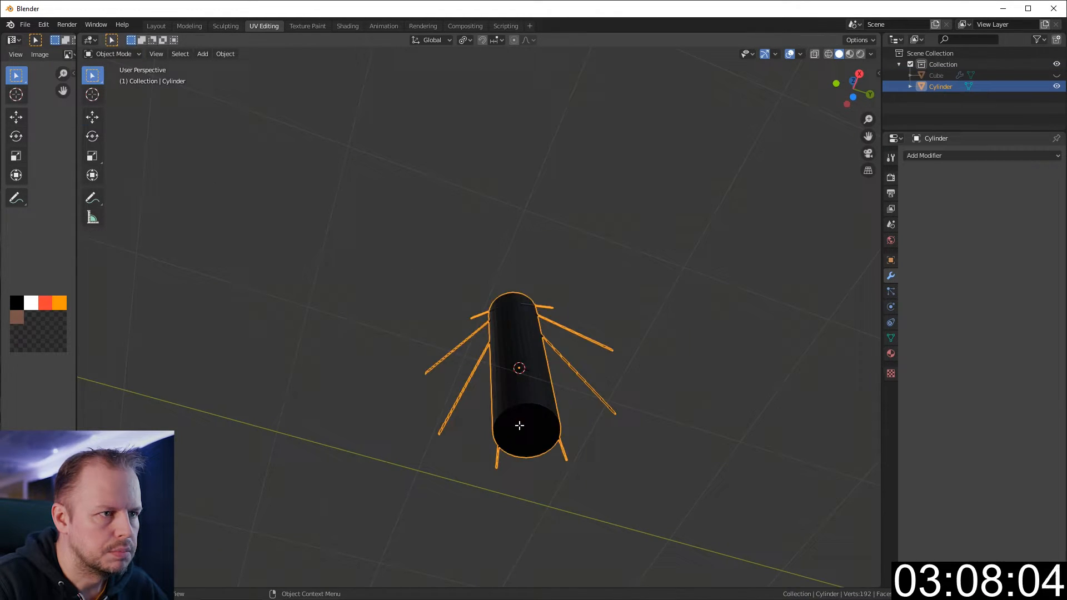
- Leave edit mode and change the view before duplicating the chimney
key("Tab")
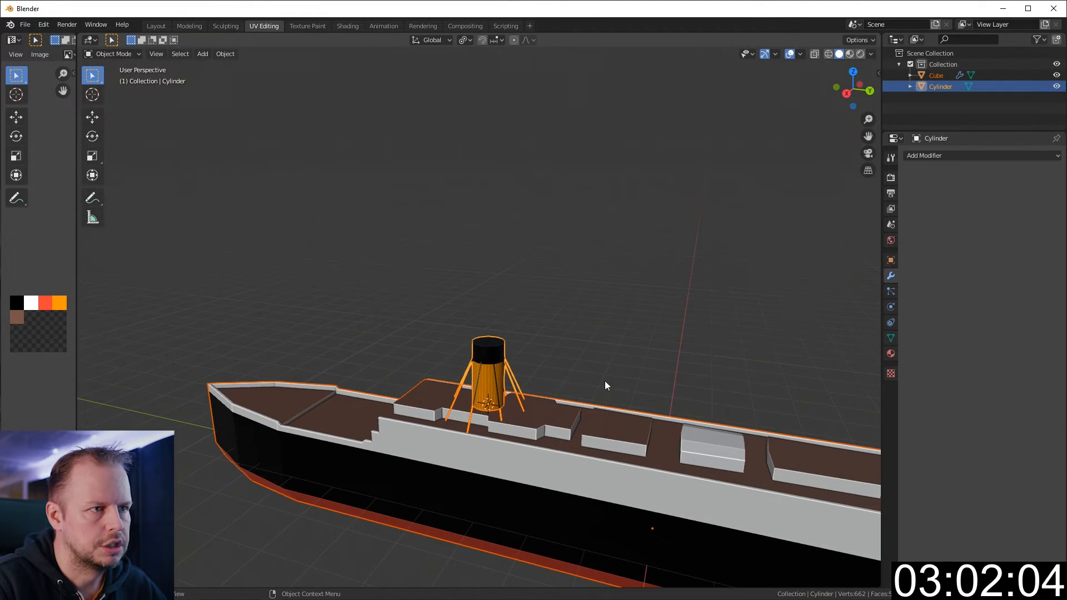
key("KP_3")
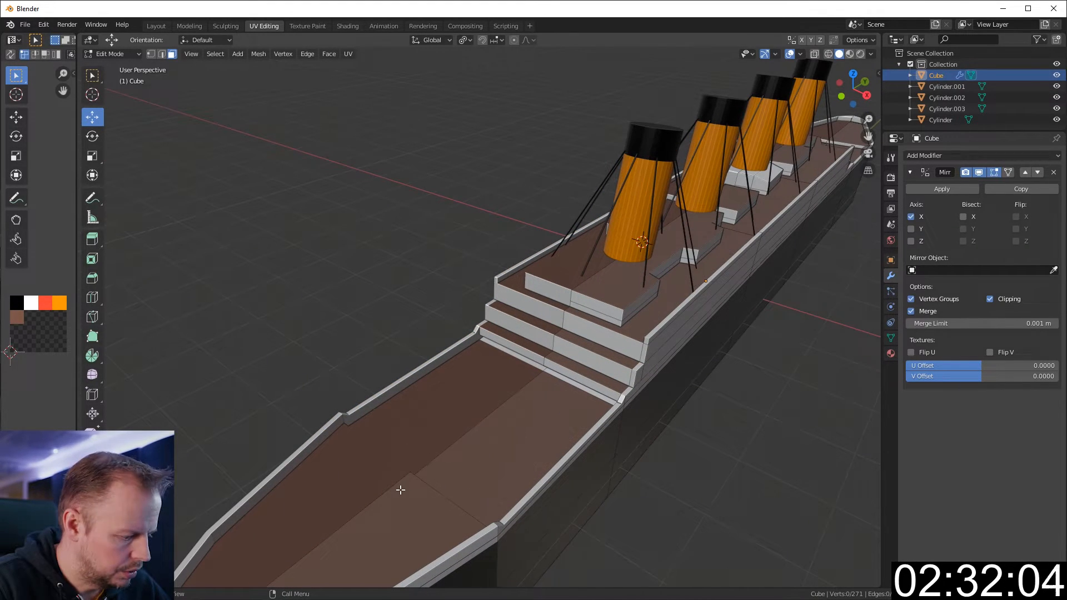
- Knife-cut a new section across the forward deck
key("k")
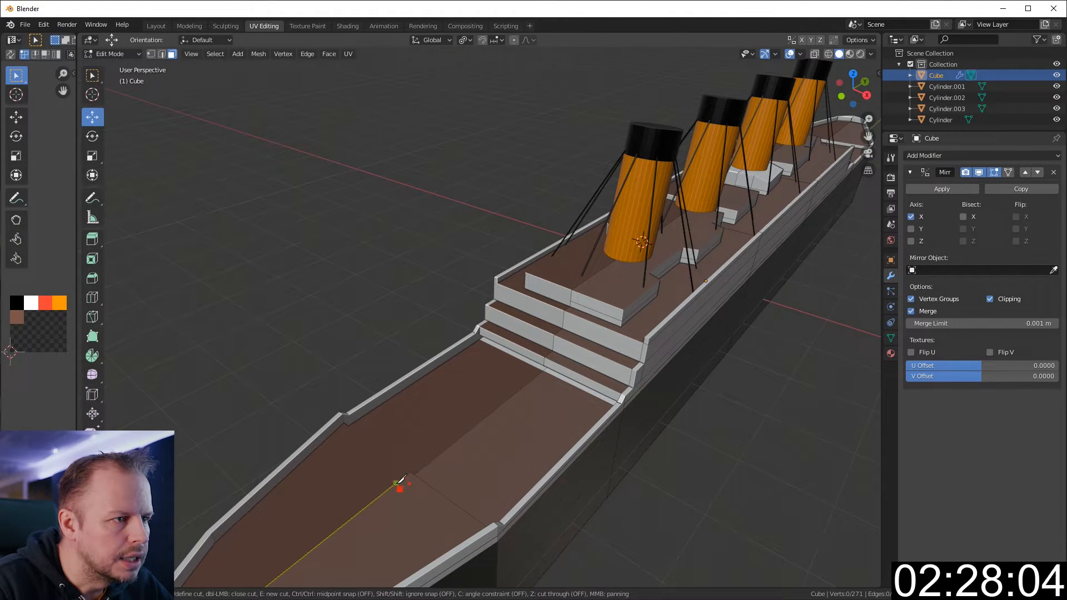
left_click(400, 488)
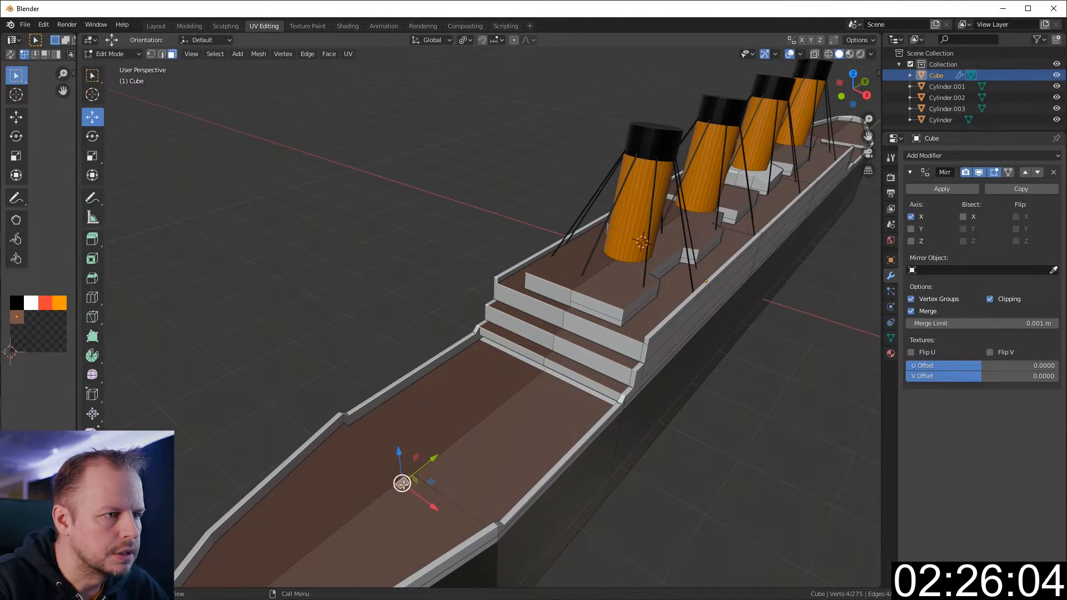
key("KP_3")
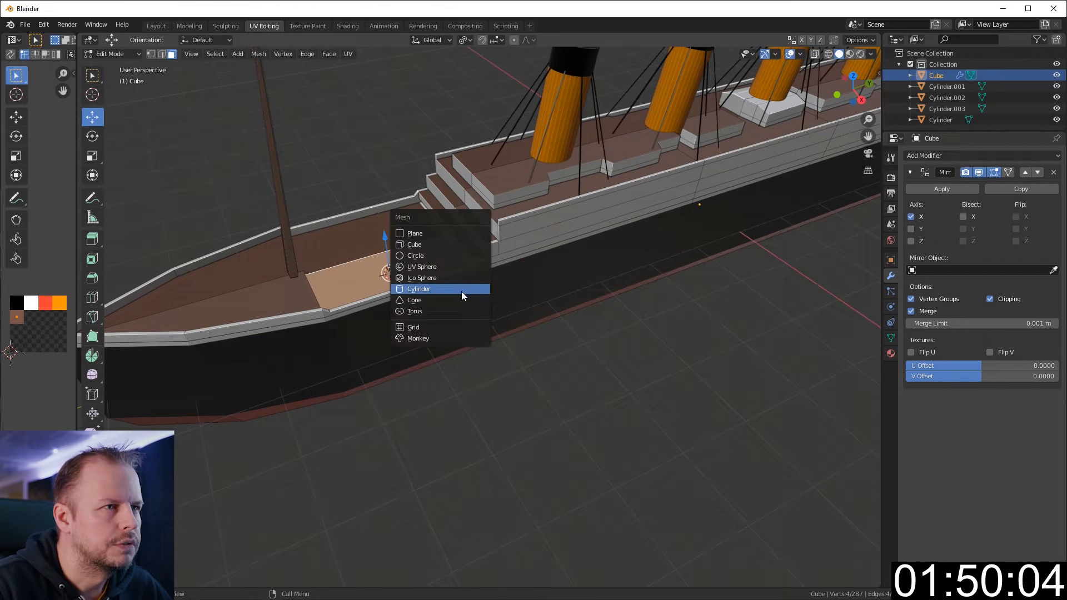
- Add a cylinder and shrink it into a small drum on the forward deck
left_click(419, 288)
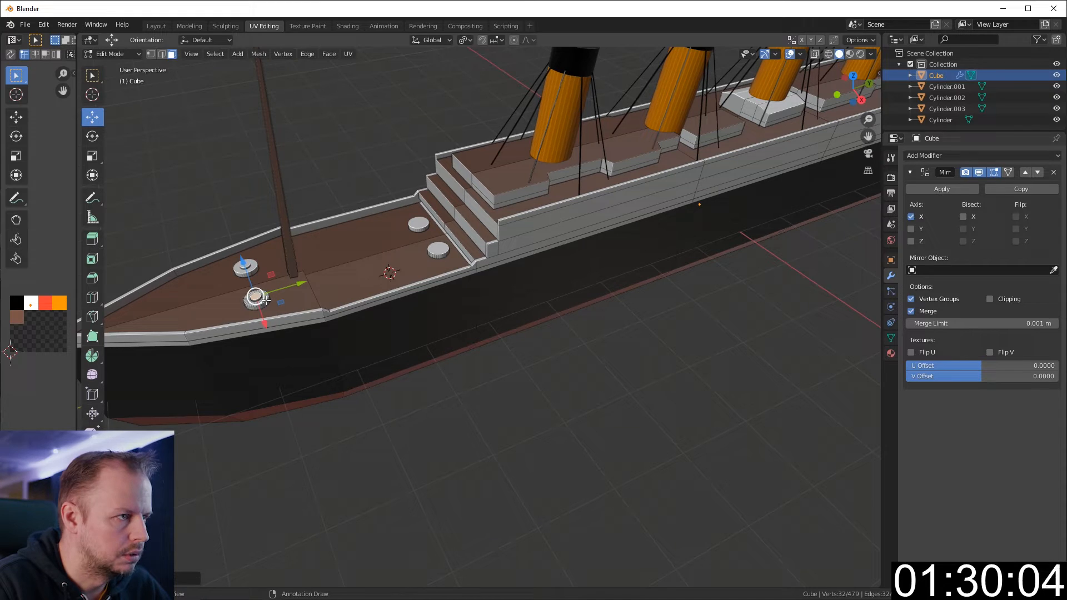
key("s")
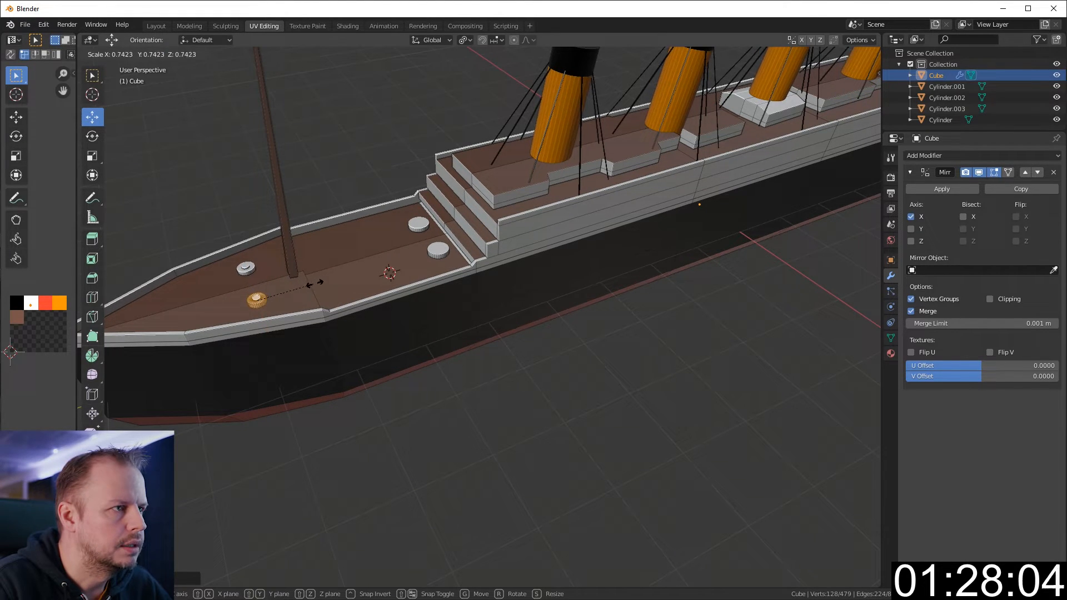
key("Tab")
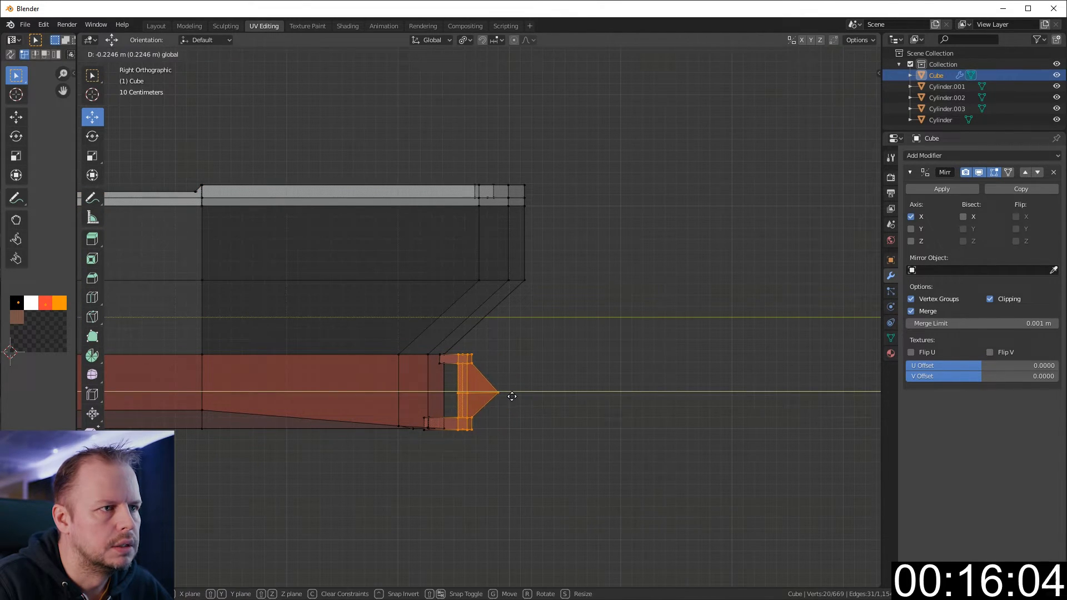
- Drag the stern vertices outward to form the rudder
left_click_drag(512, 397, 506, 357)
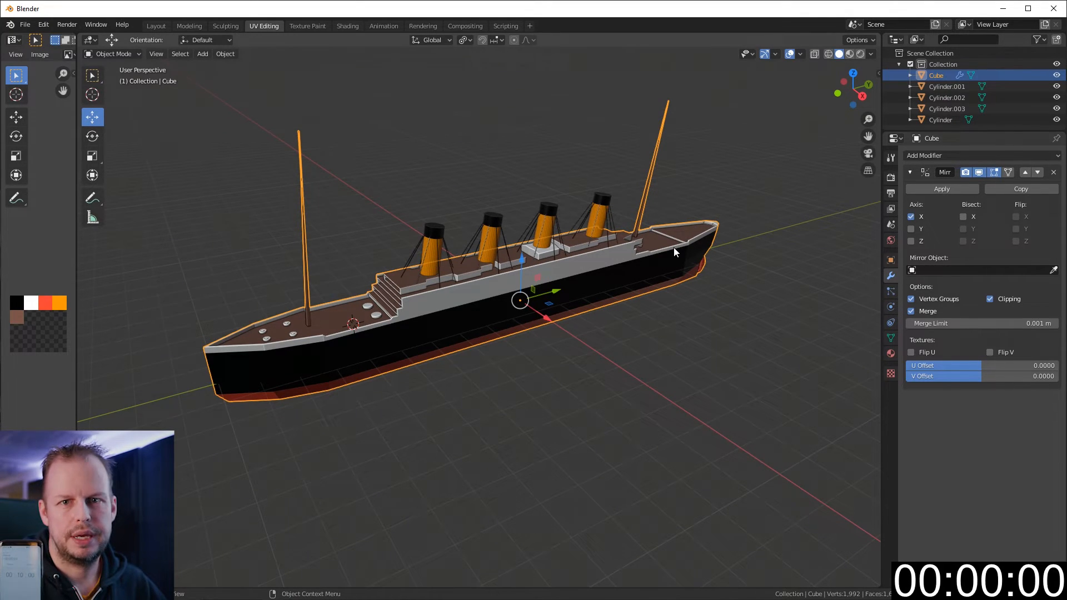
mouse_move(672, 364)
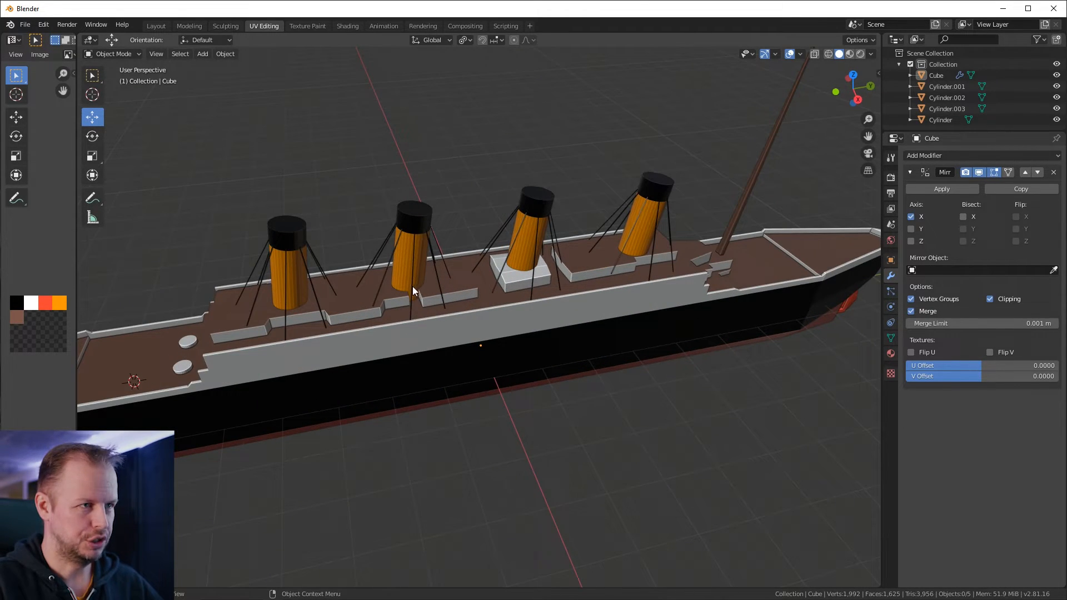
- Orbit around the ship to inspect the chimneys and whole model
left_click_drag(416, 291, 597, 274)
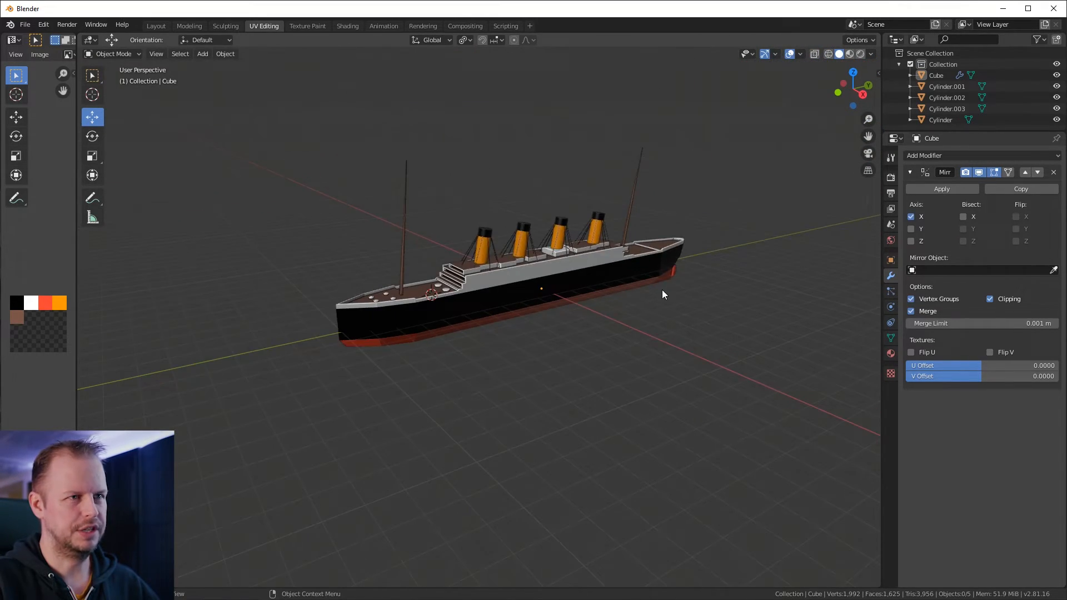
left_click_drag(664, 295, 543, 315)
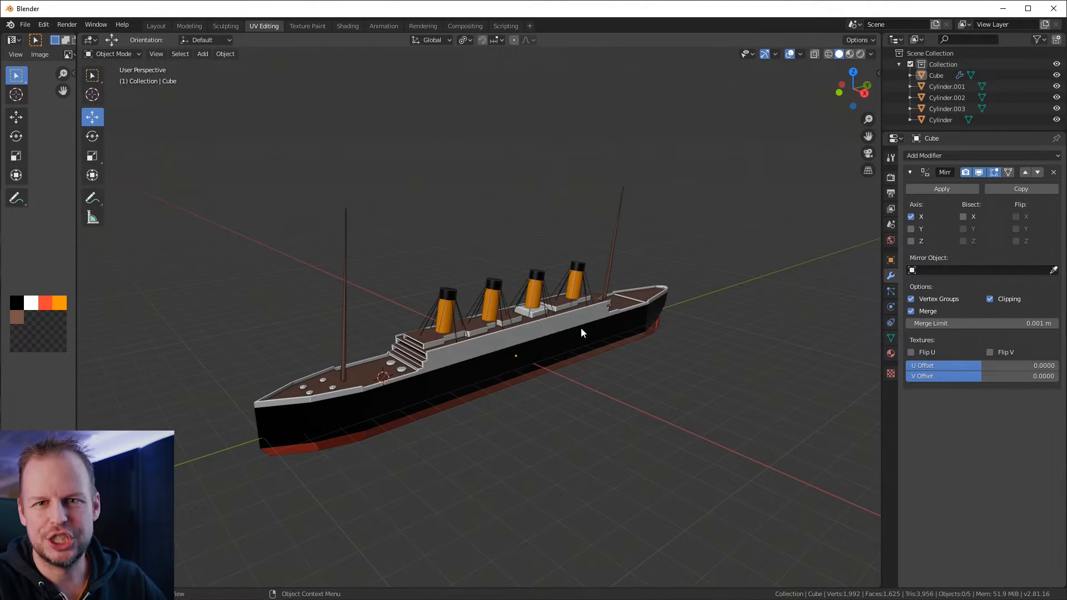
mouse_move(550, 315)
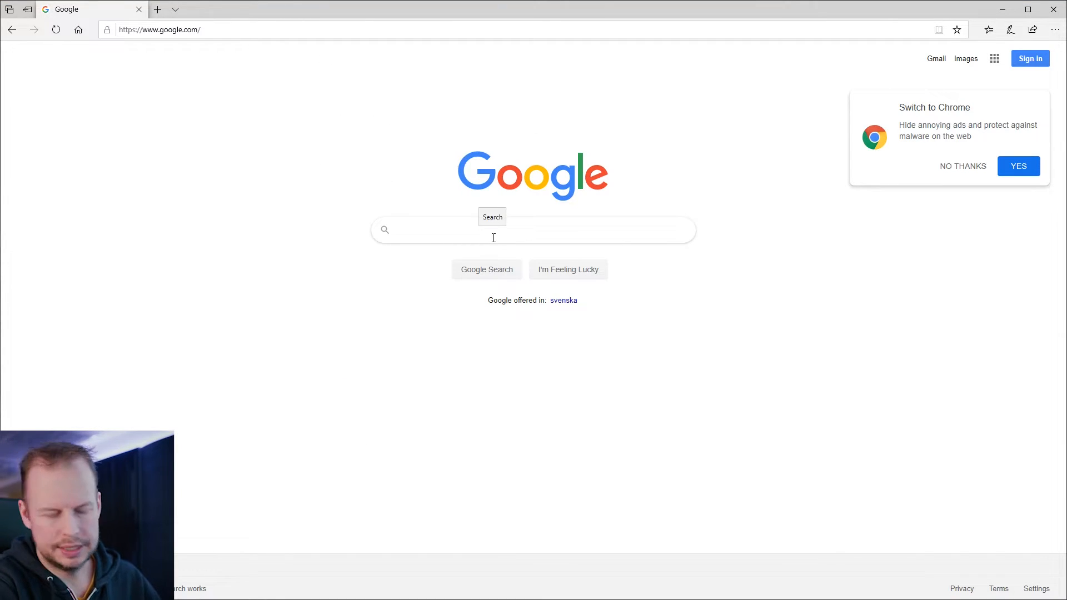
- Search Google Images for 'titanic' and enlarge the DK Find Out side-view image
type("titani")
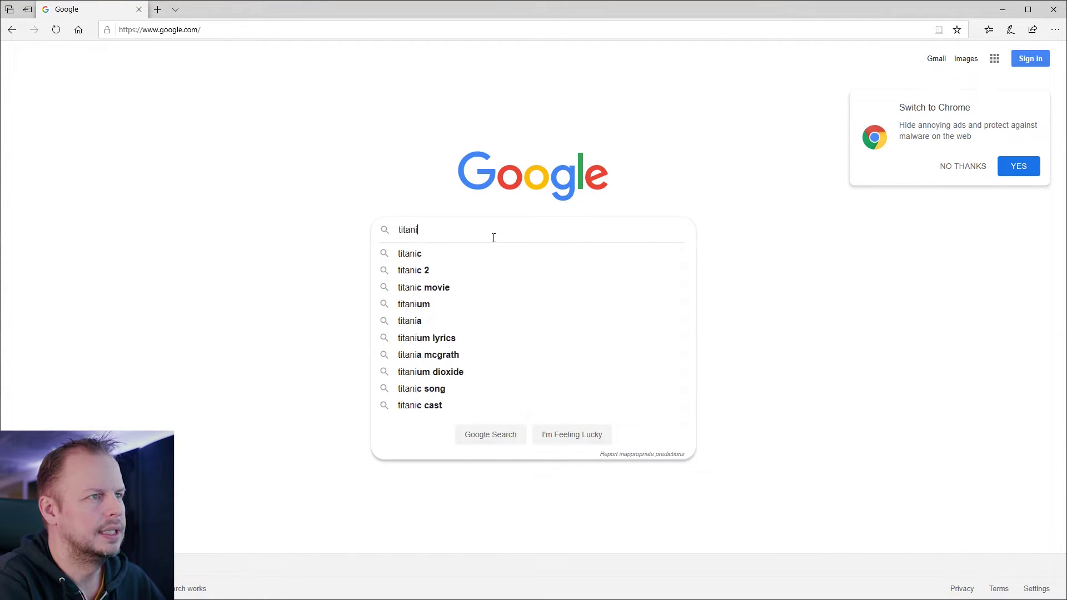
left_click(410, 253)
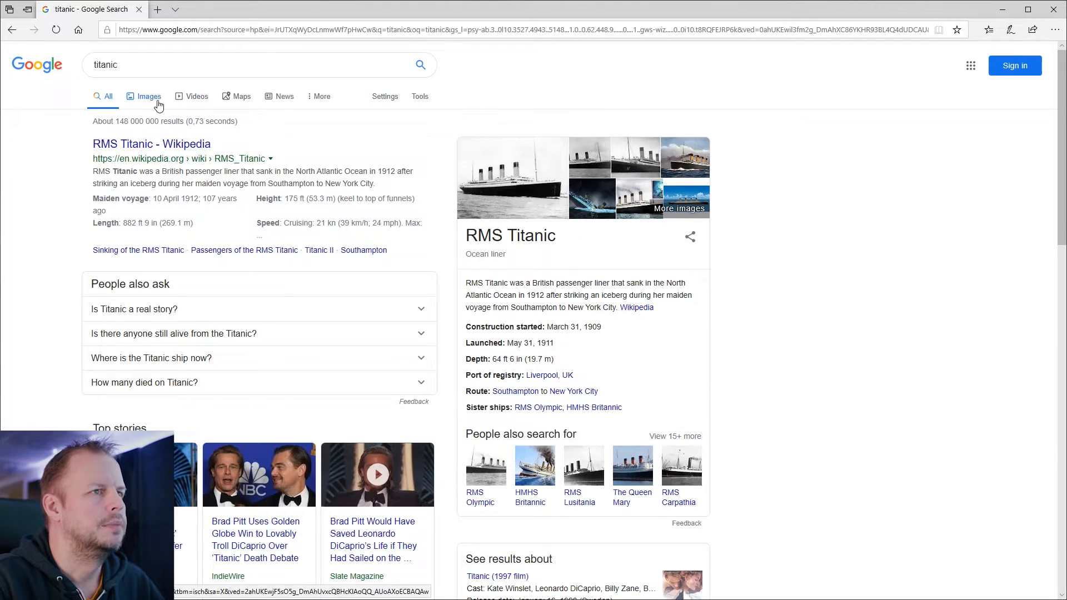
left_click(149, 96)
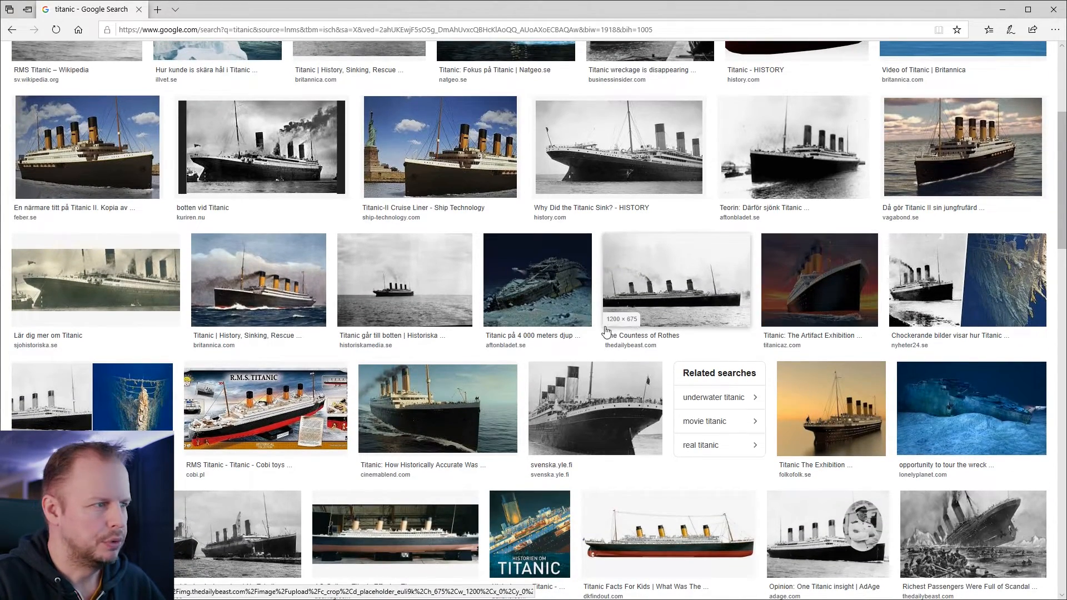
scroll("down", 3)
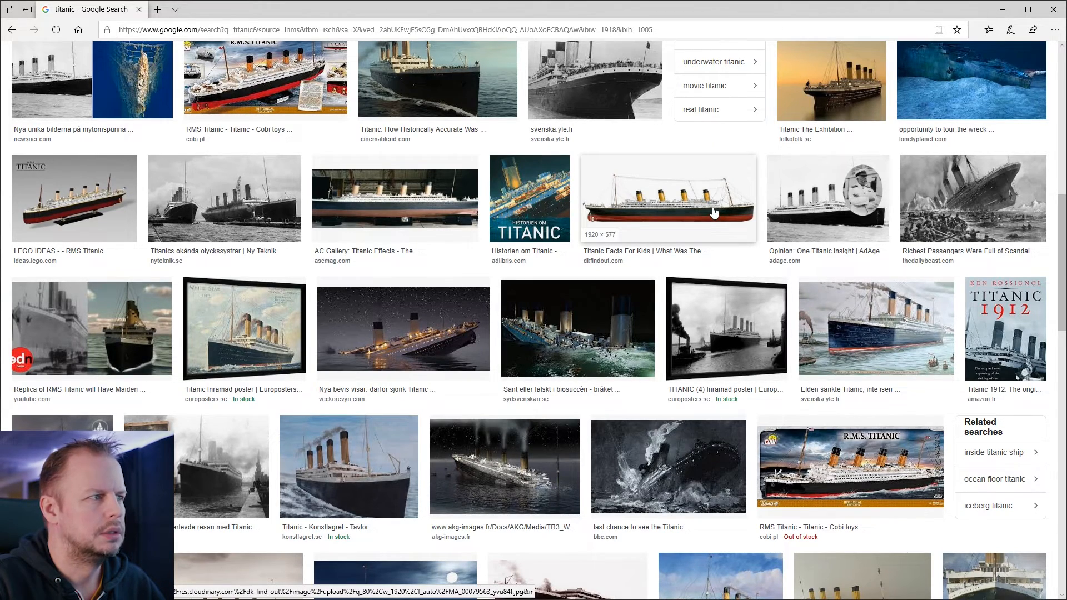
left_click(668, 199)
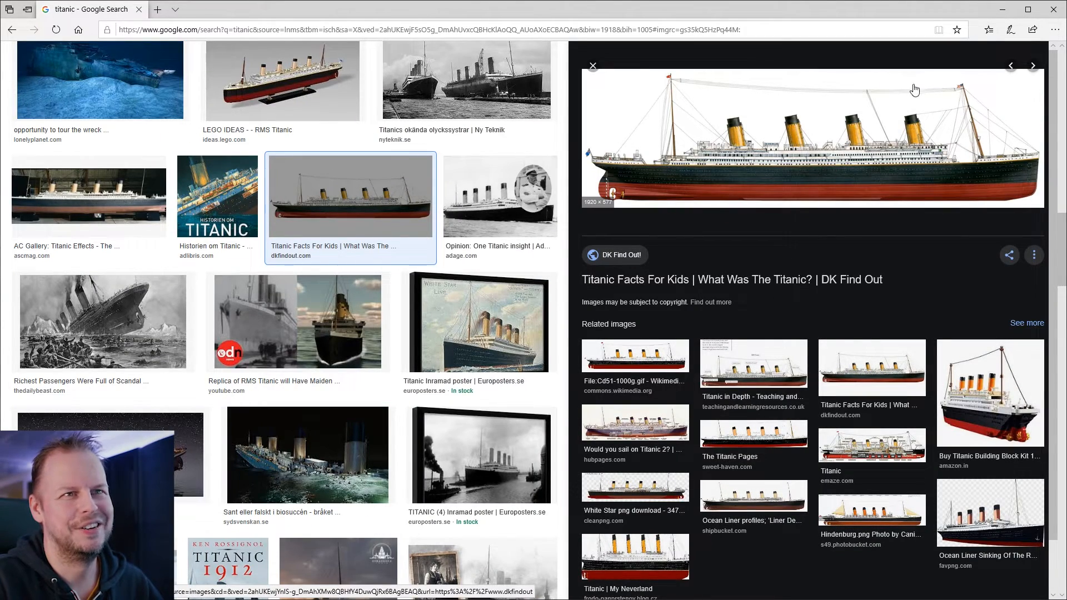
mouse_move(761, 19)
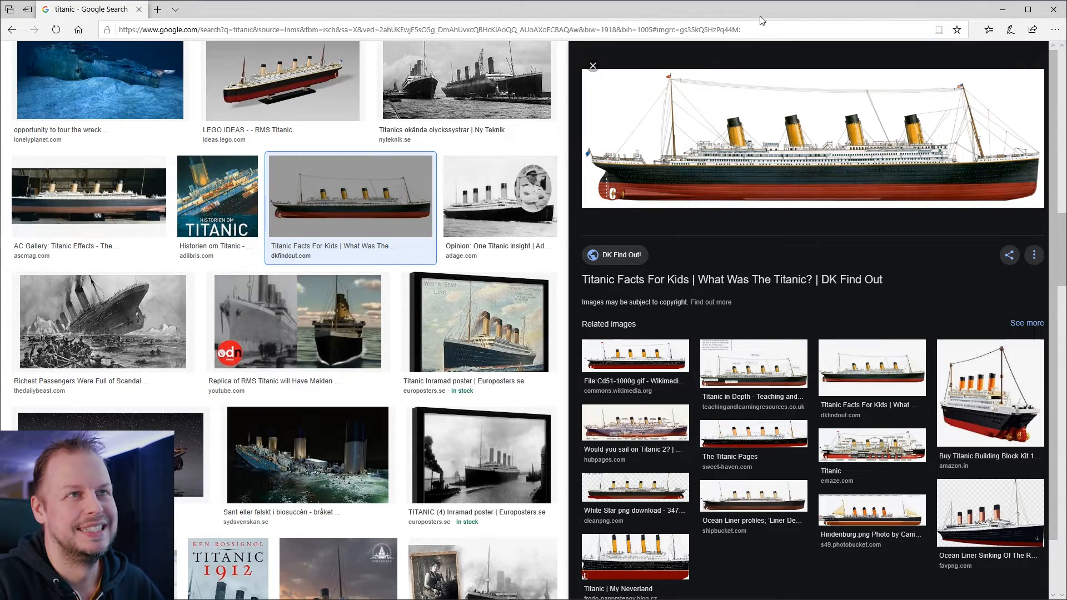
scroll("down", 3)
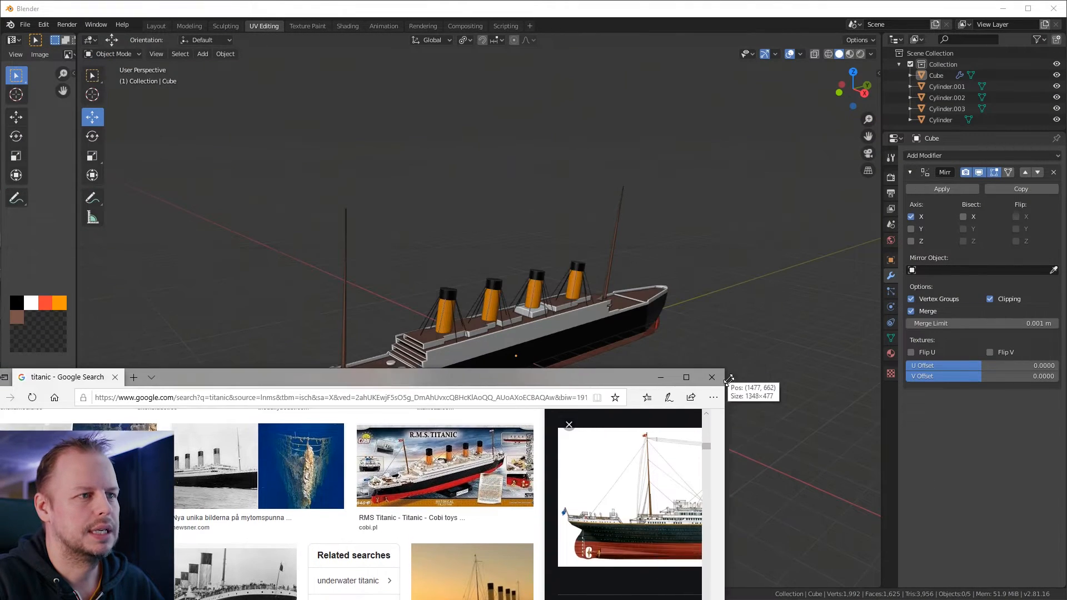
- Open the DK Find Out labelled Titanic side-view page
left_click(712, 377)
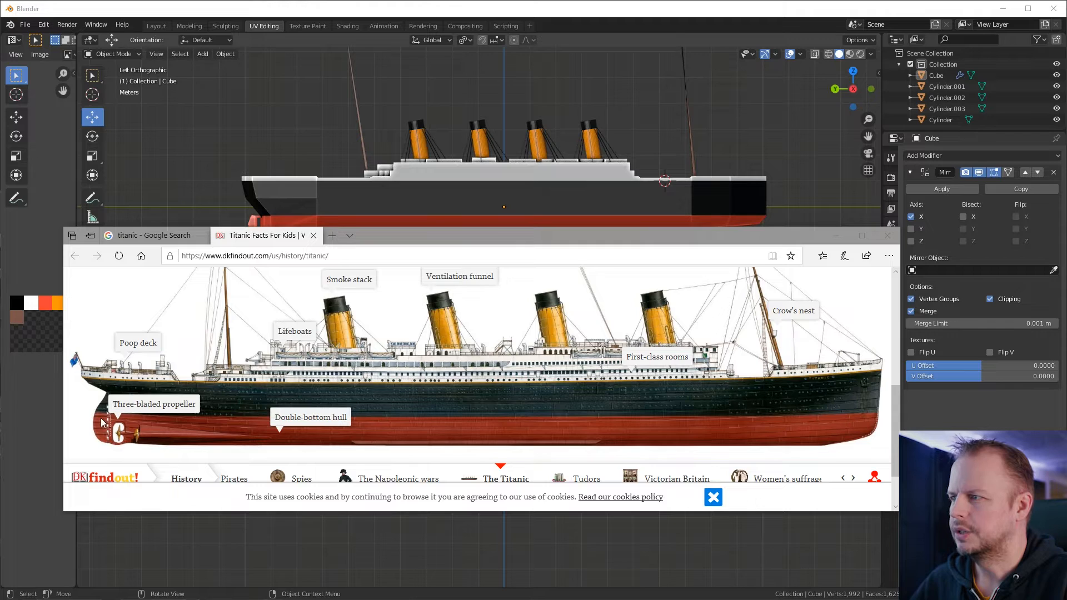
mouse_move(745, 239)
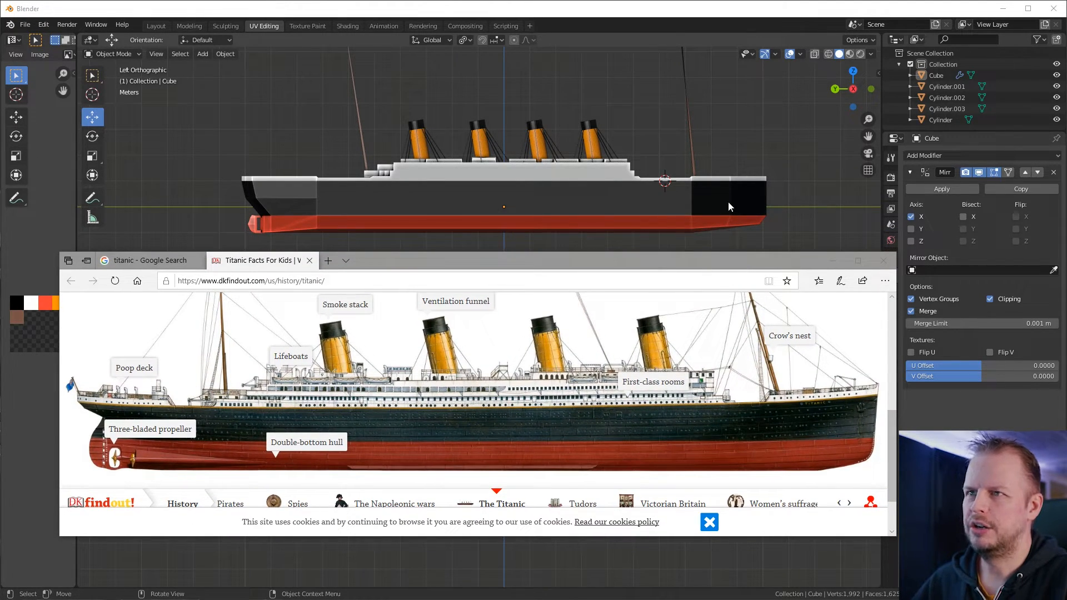
mouse_move(798, 363)
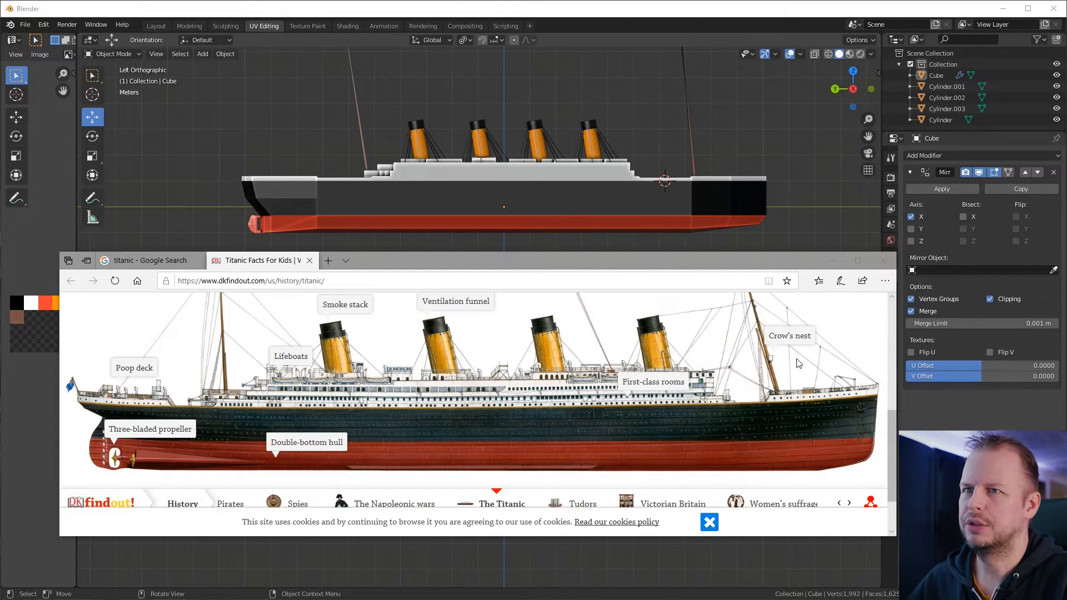
mouse_move(447, 216)
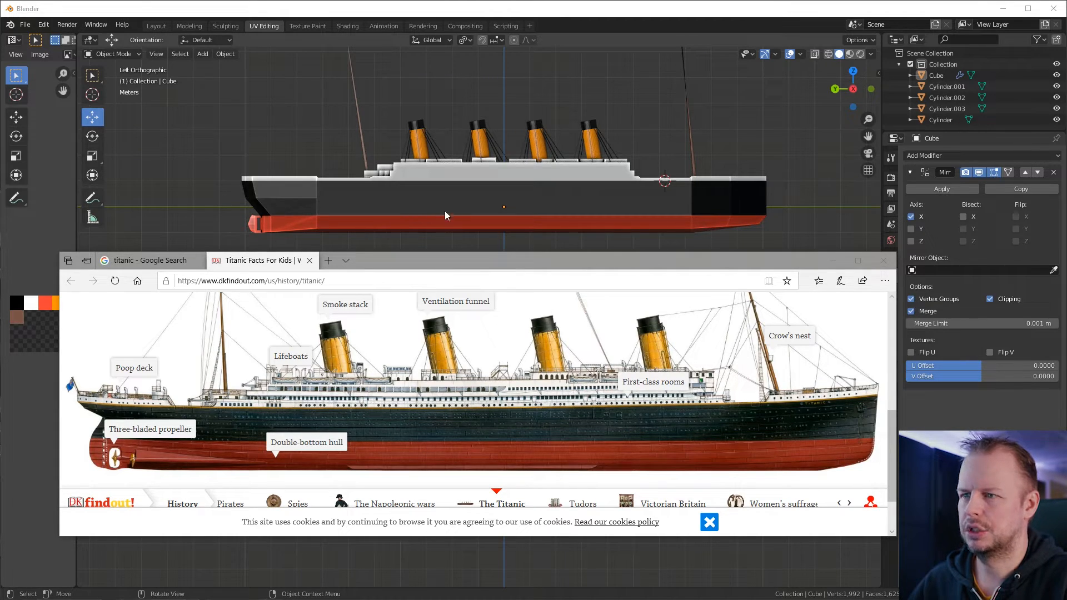
mouse_move(534, 225)
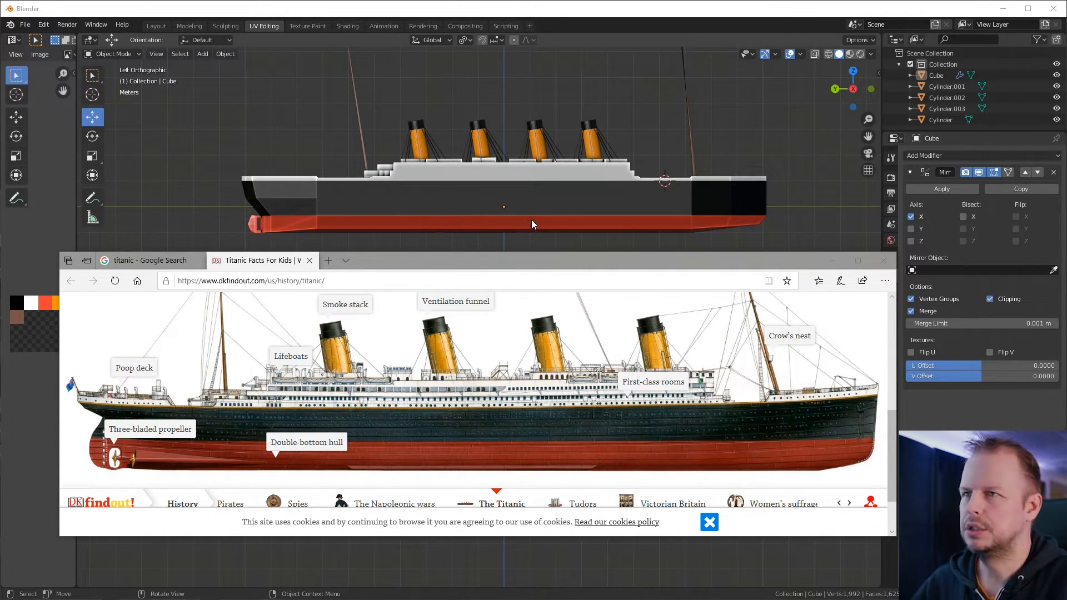
mouse_move(401, 383)
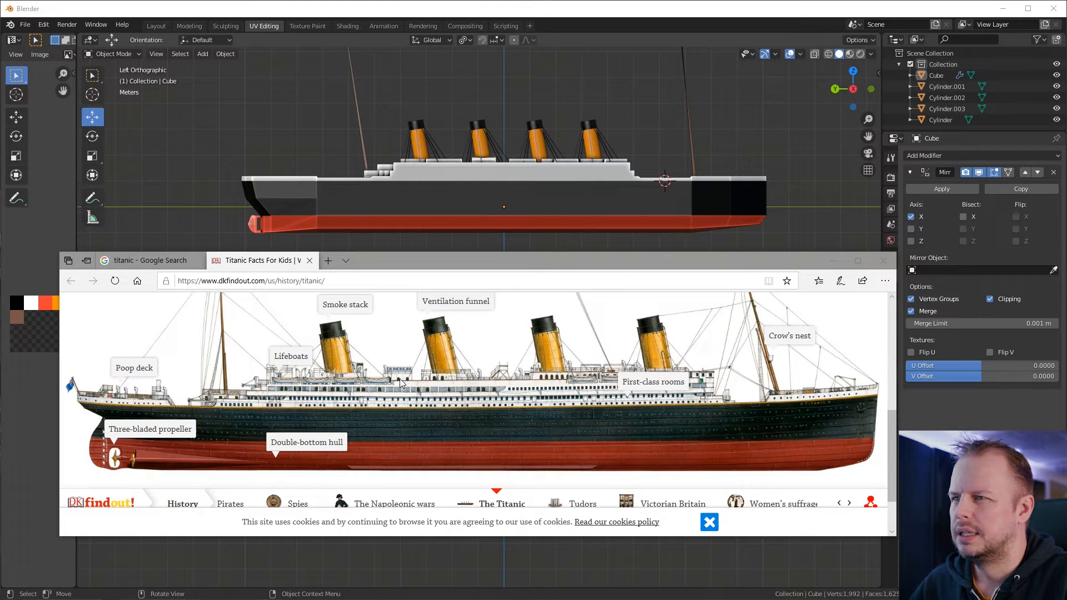
mouse_move(488, 167)
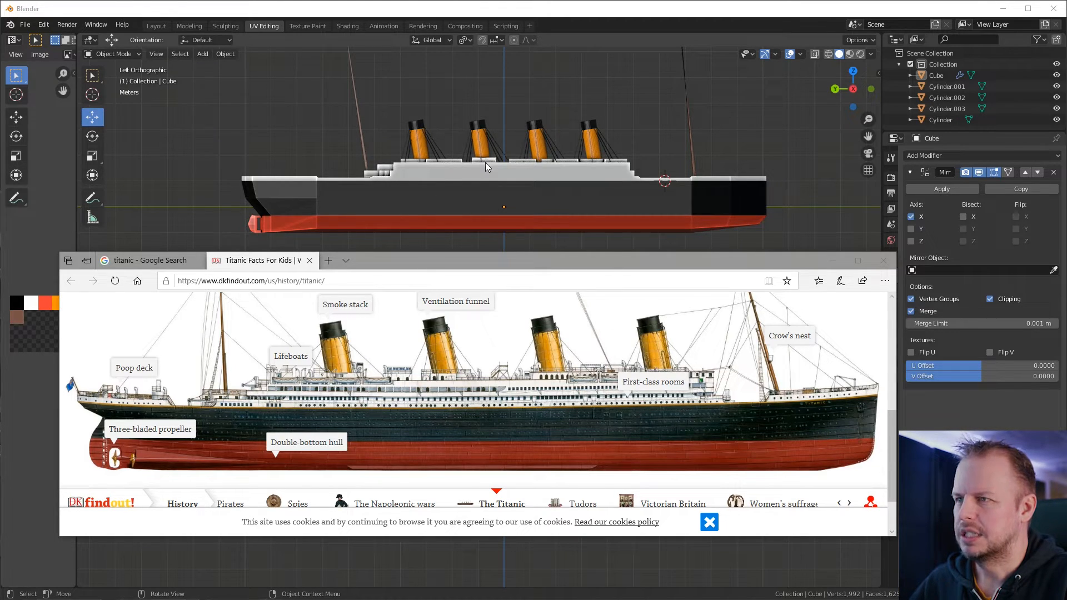
mouse_move(397, 377)
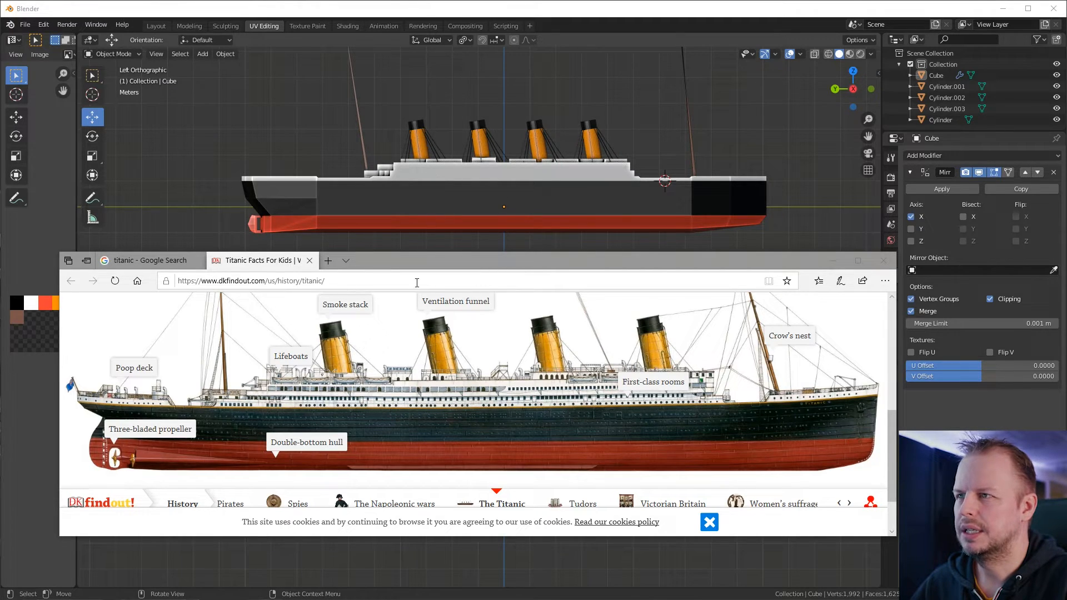
mouse_move(409, 184)
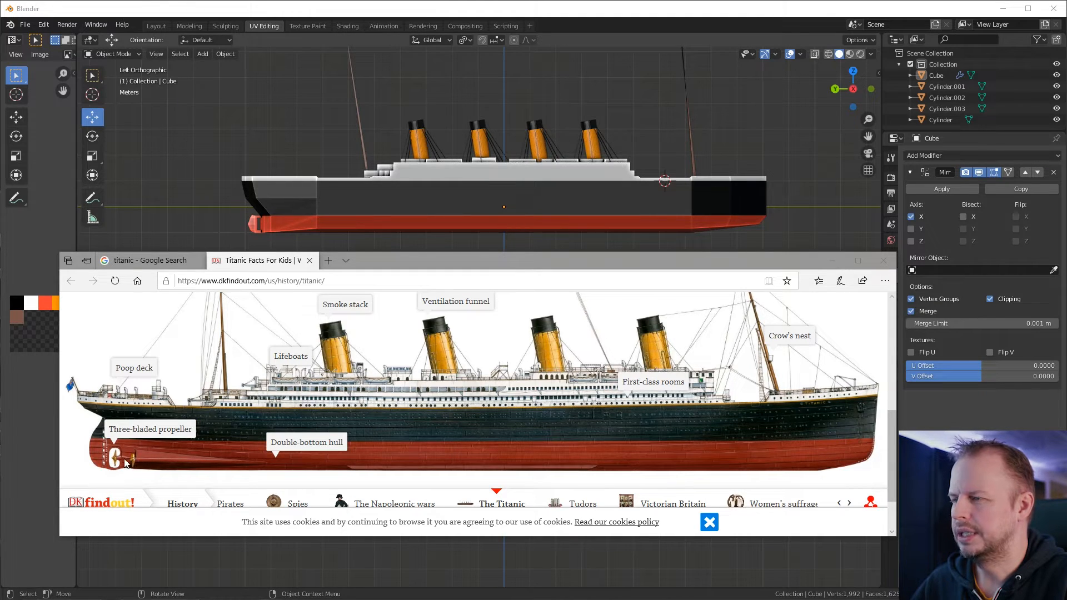
mouse_move(569, 398)
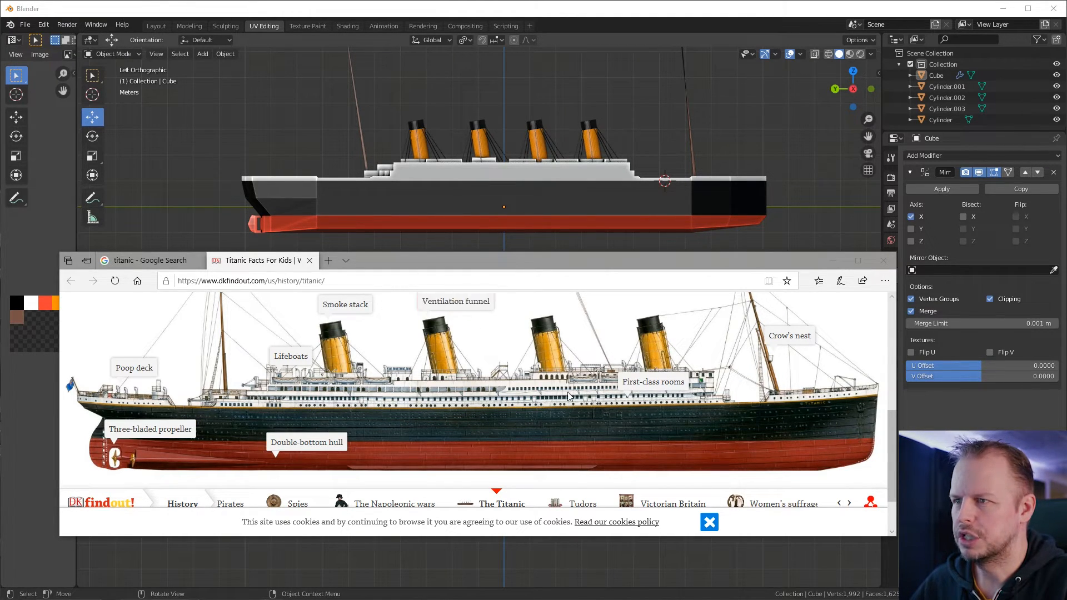
mouse_move(599, 185)
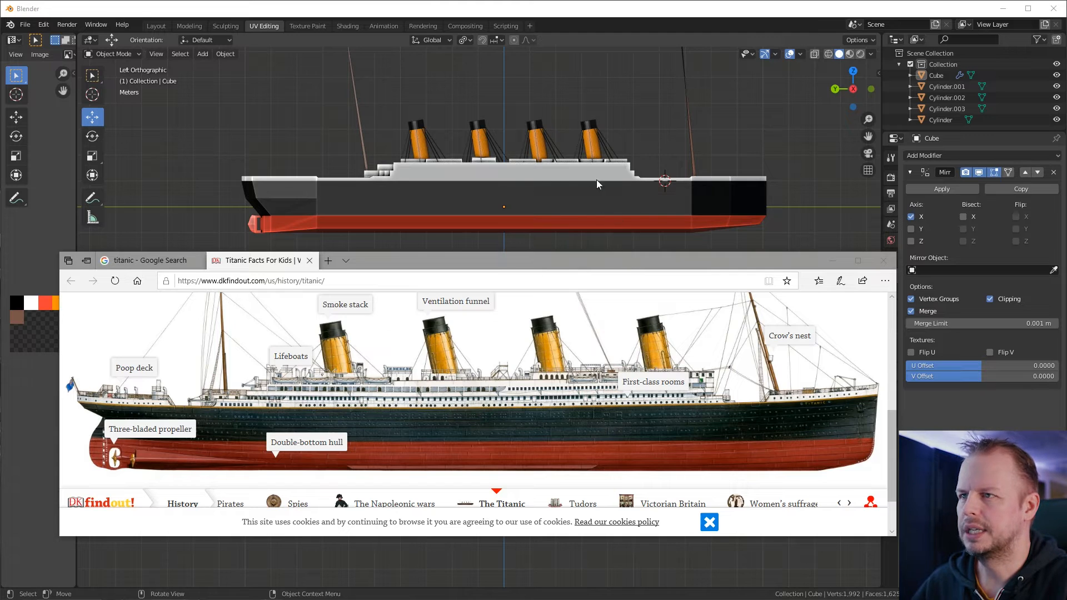
mouse_move(381, 392)
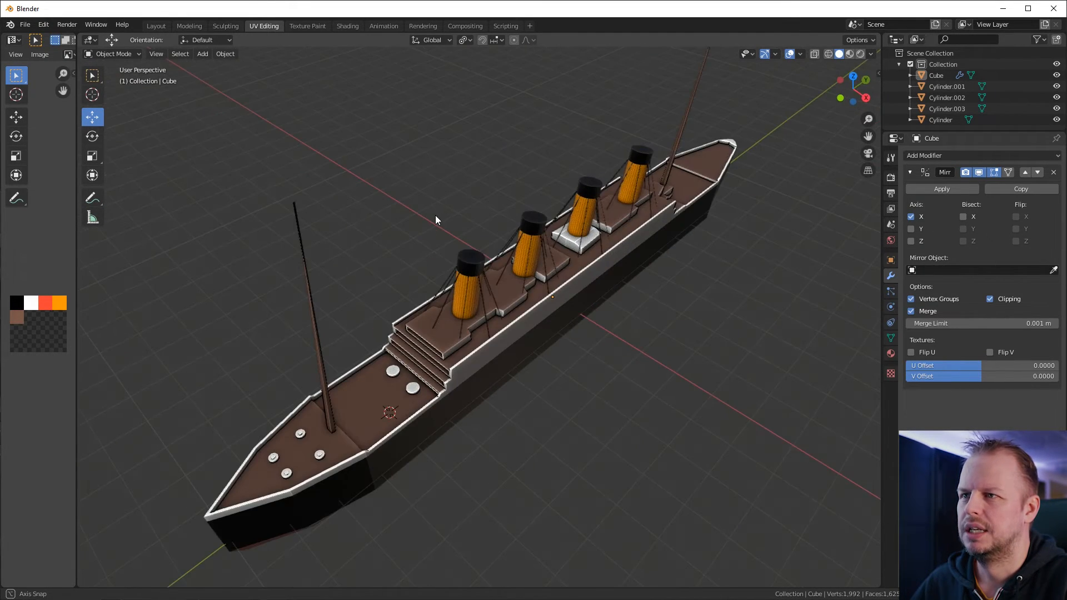
- Orbit the ship to view the deck from above, along the hull, and from the bow
left_click_drag(436, 220, 550, 285)
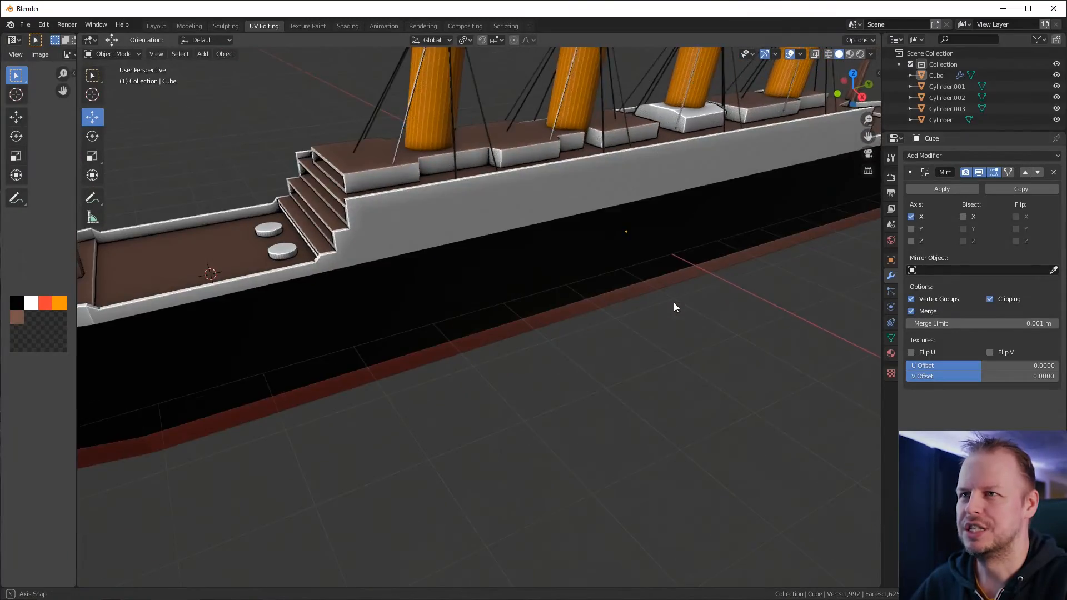
left_click_drag(674, 307, 582, 379)
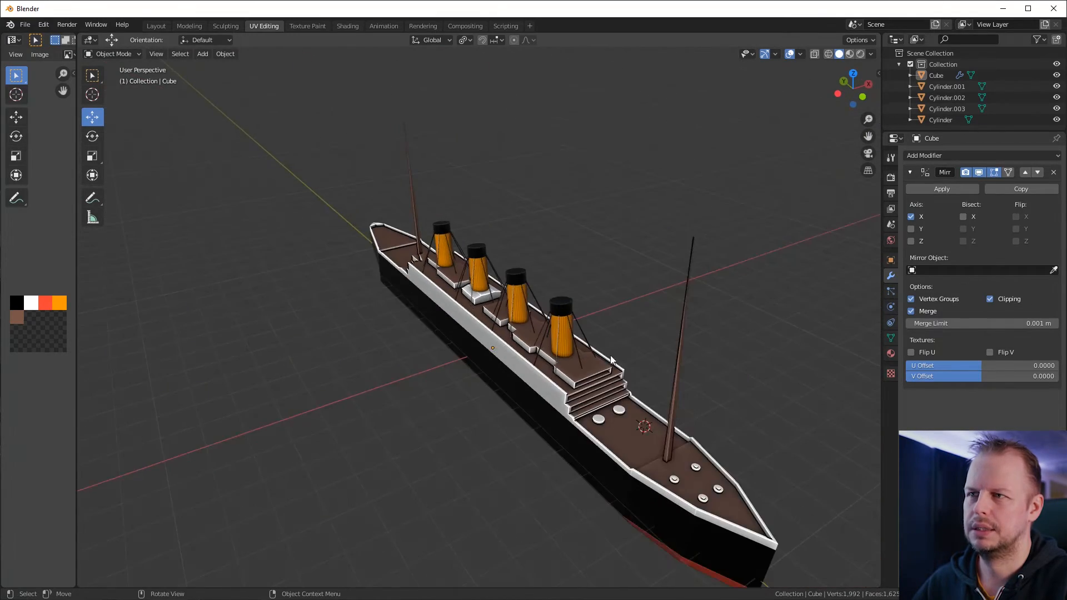
left_click_drag(613, 355, 640, 353)
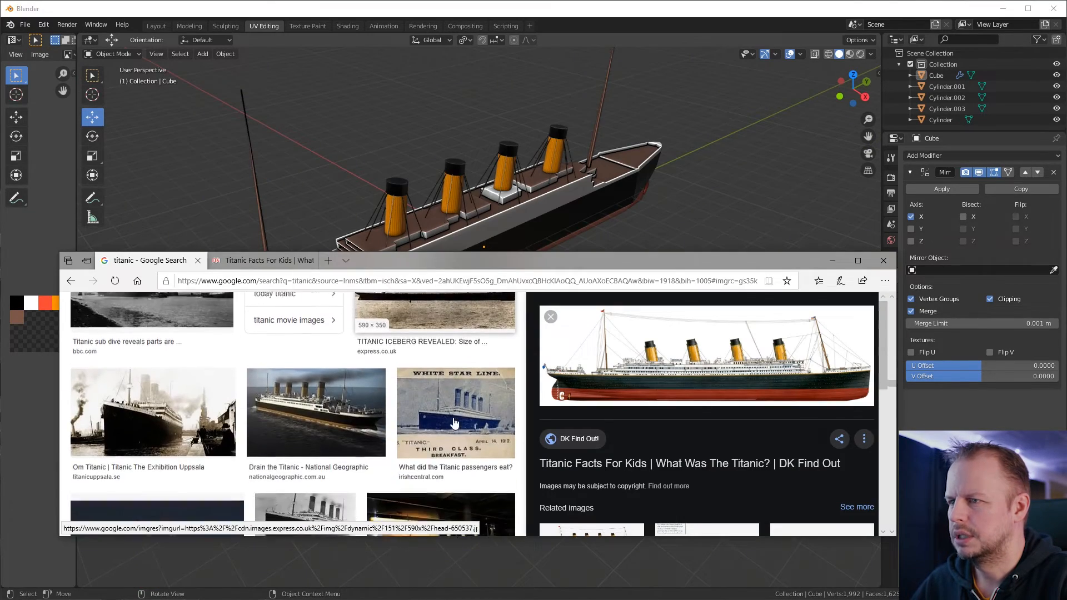
- Scroll the image results and move the browser lower to reveal the ship
scroll("down", 3)
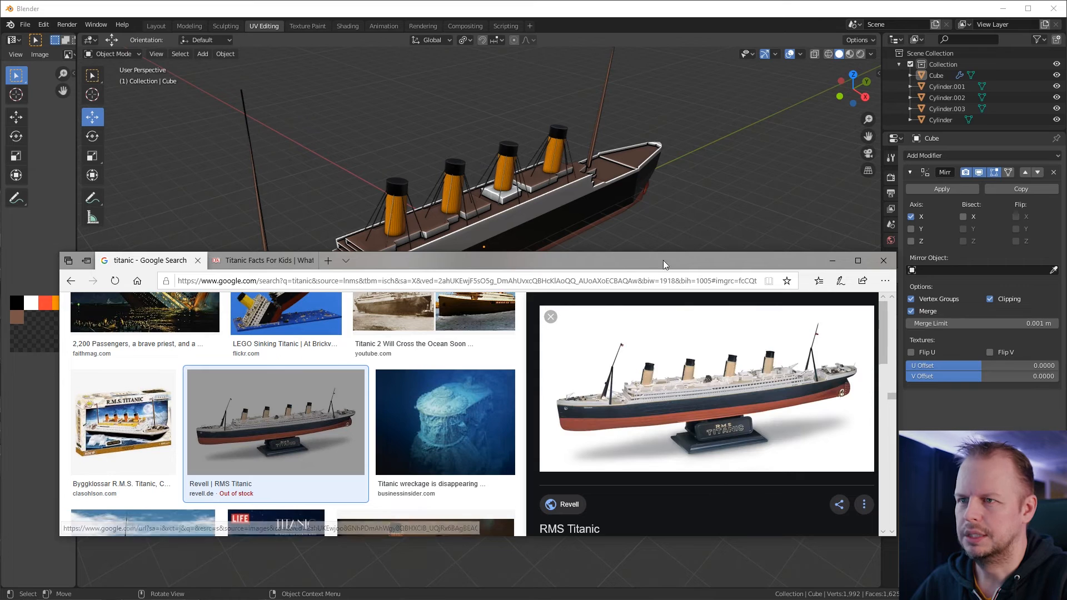
left_click_drag(665, 265, 646, 331)
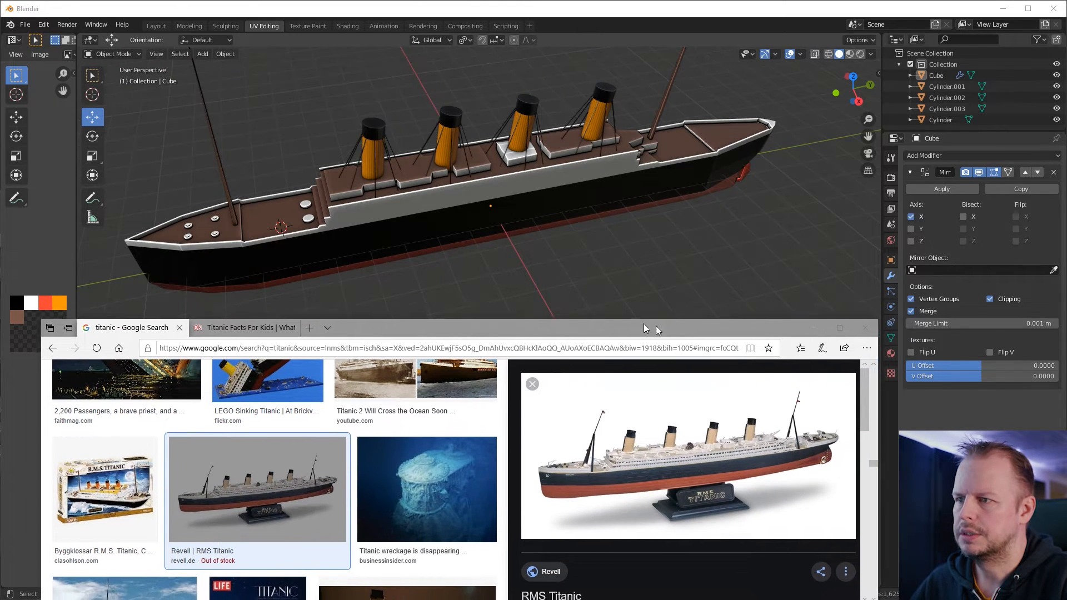